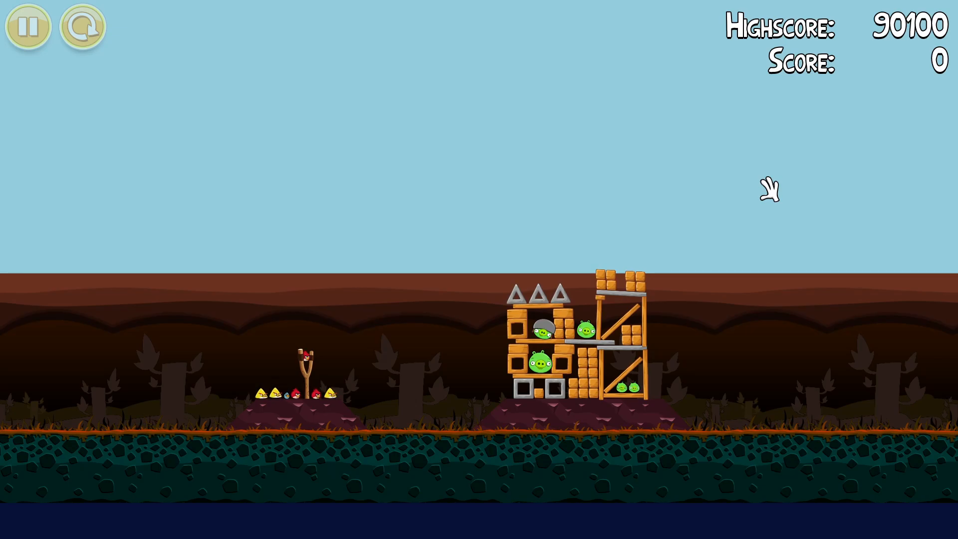
mouse_move(503, 288)
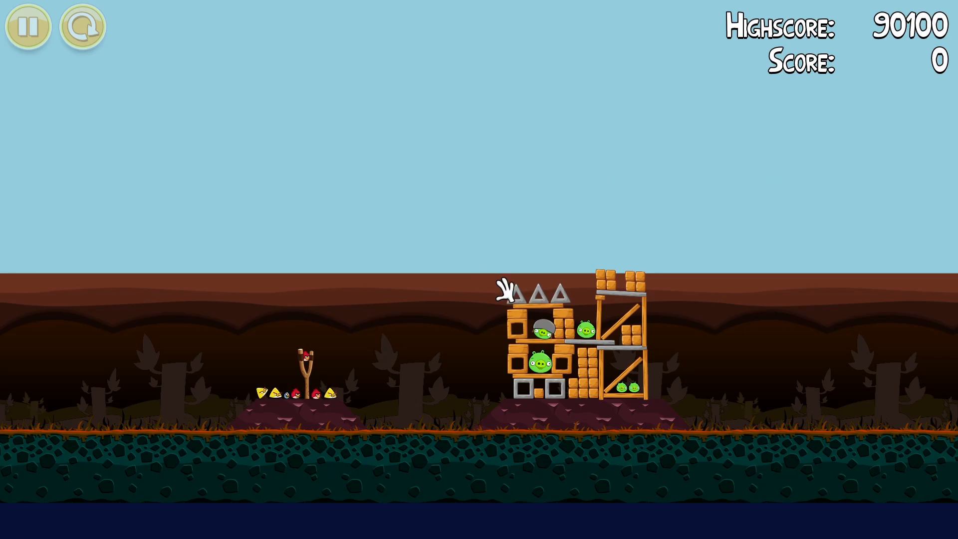
mouse_move(208, 247)
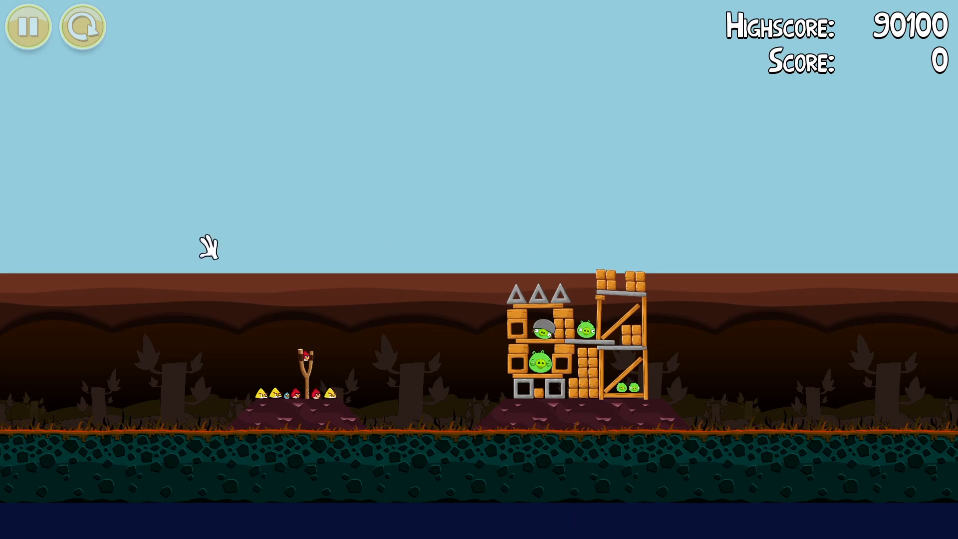
mouse_move(947, 204)
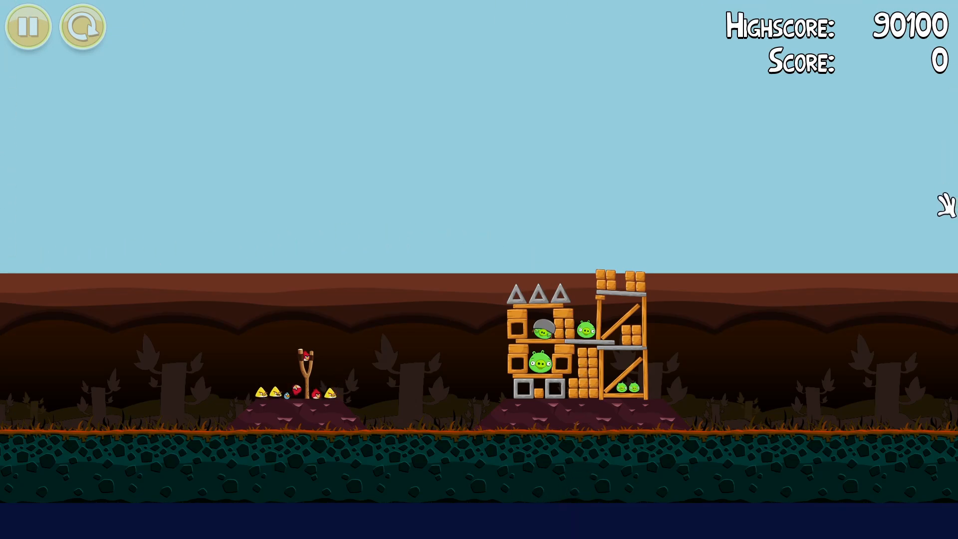
mouse_move(502, 273)
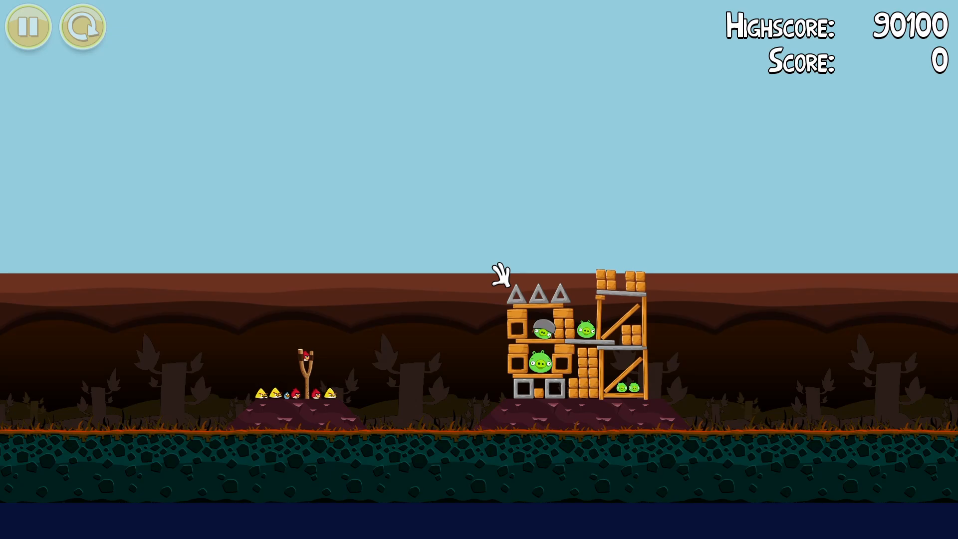
mouse_move(532, 487)
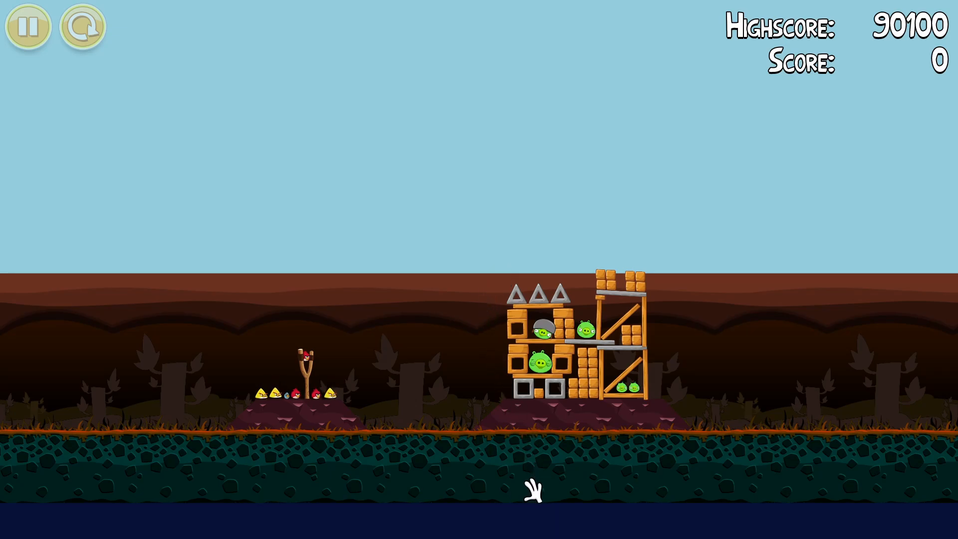
Navigate into the data folder and then its scripts folder holding the Lua files and batch tools
left_click(26, 27)
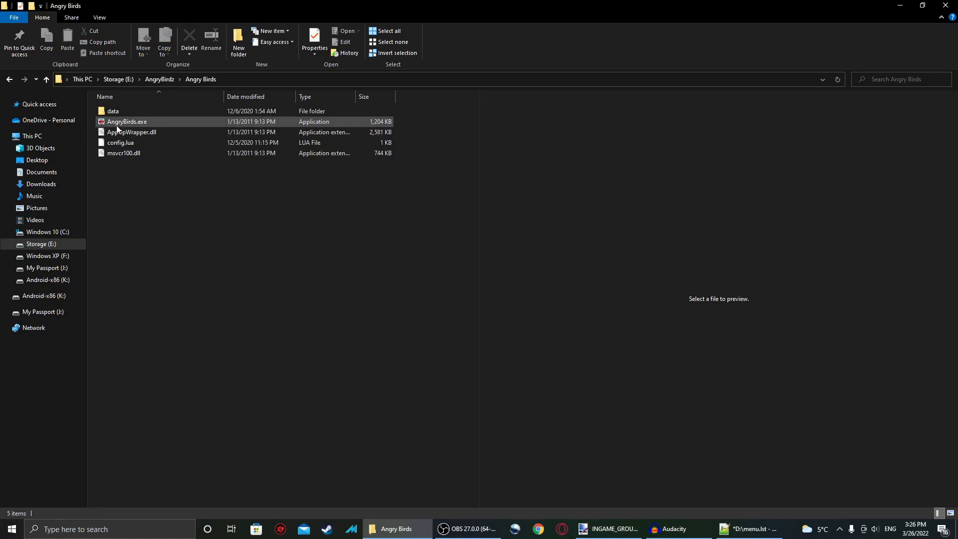
double_click(113, 111)
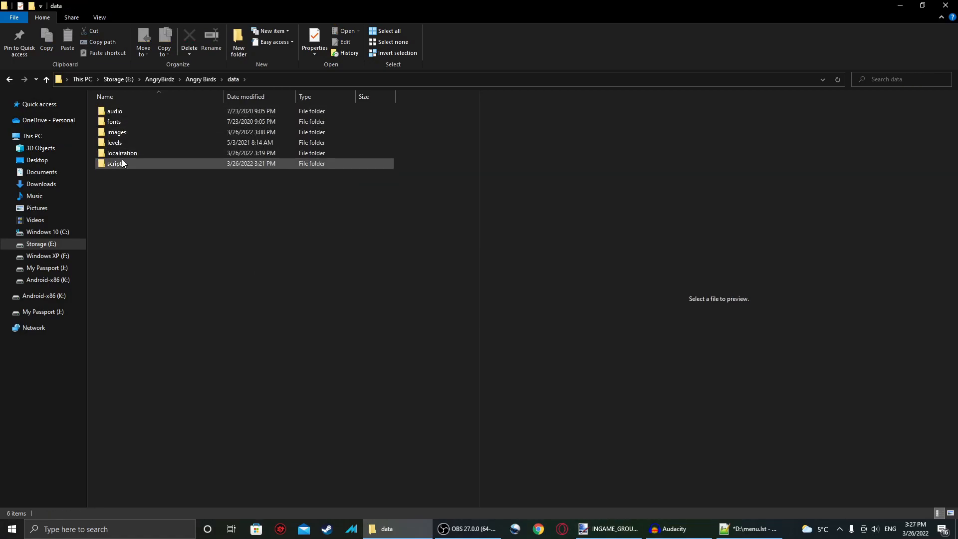
double_click(113, 163)
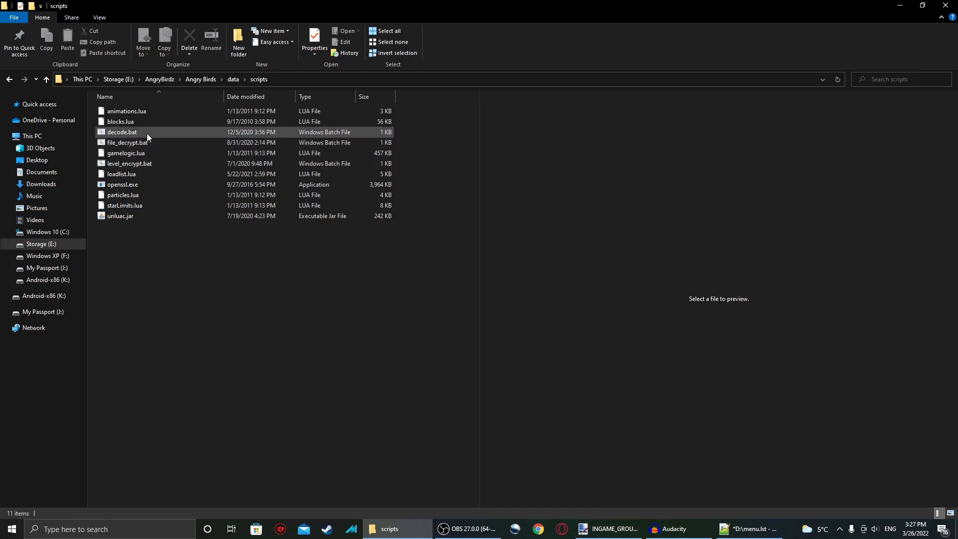
mouse_move(140, 132)
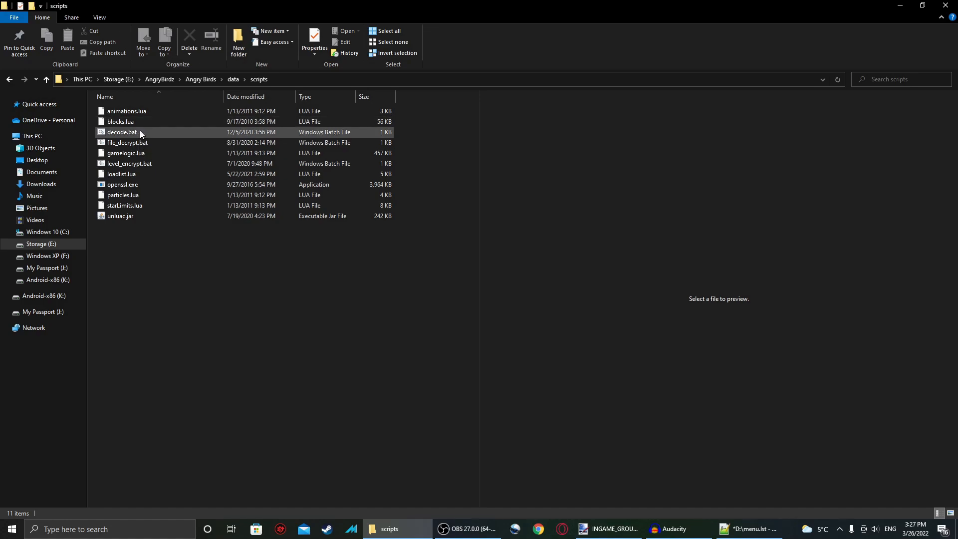
left_click(269, 264)
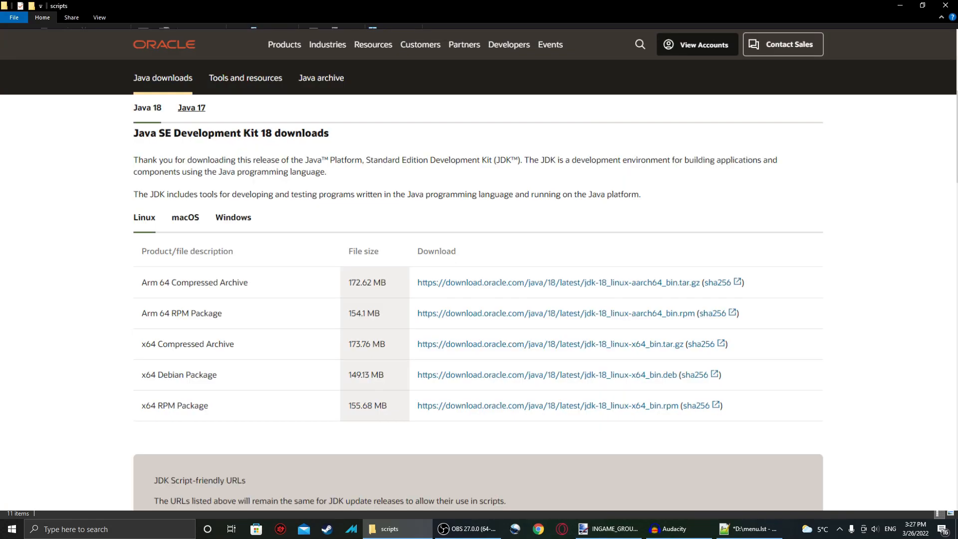
left_click(390, 530)
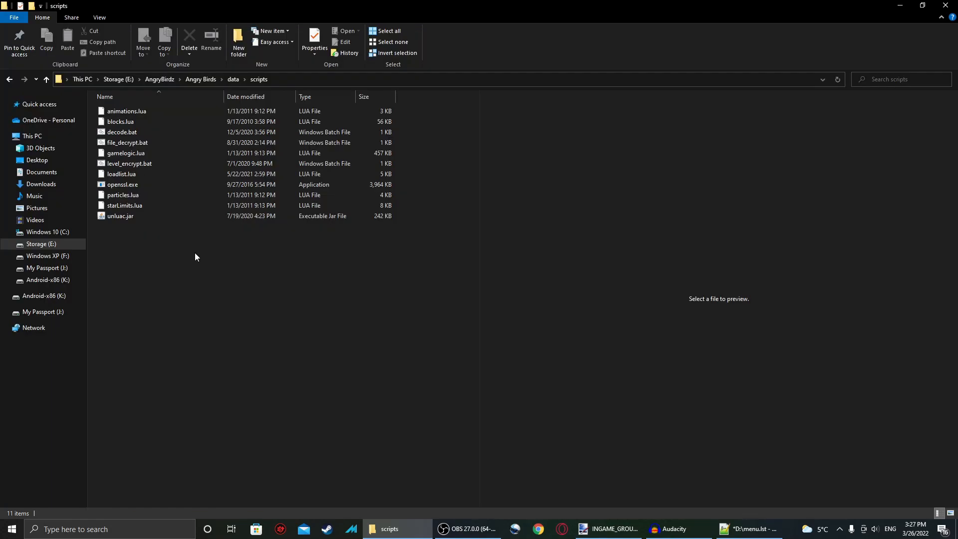
mouse_move(184, 260)
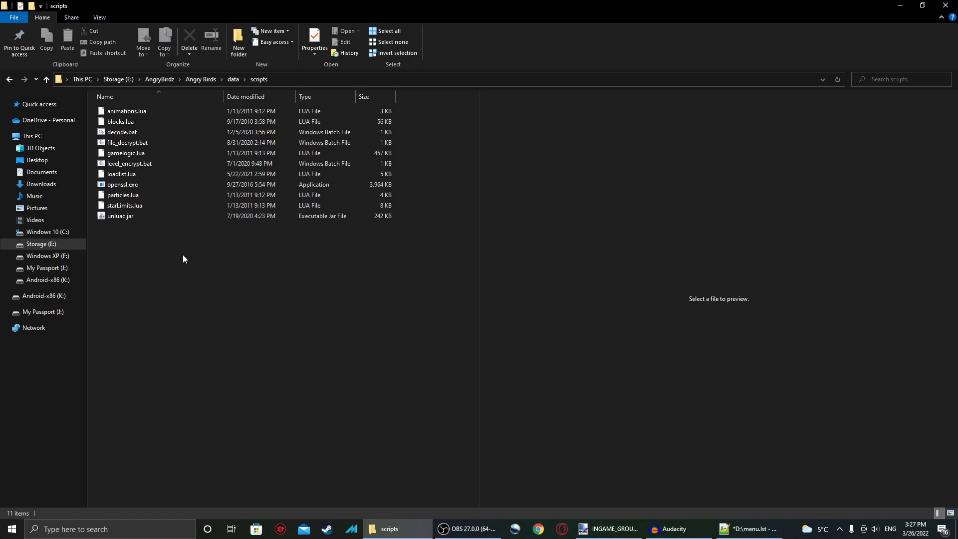
mouse_move(238, 342)
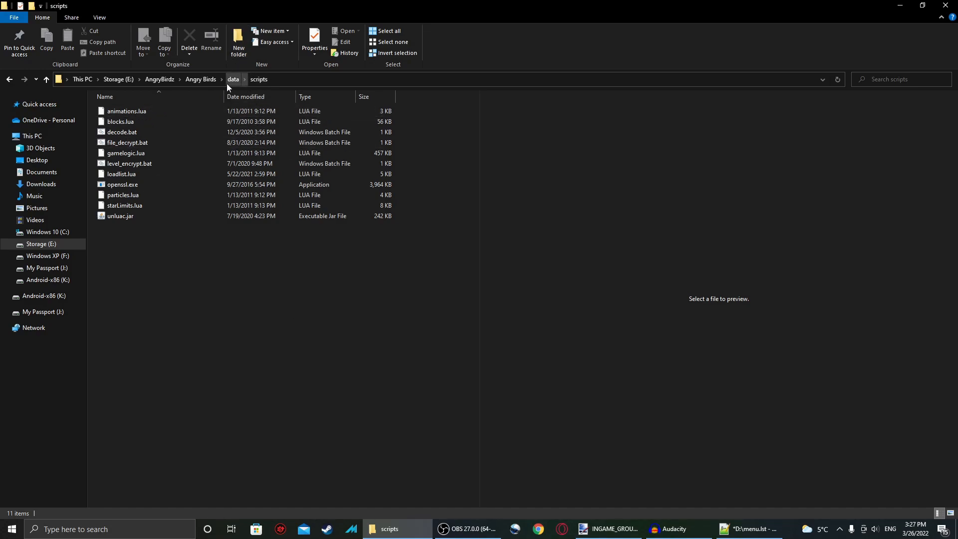
left_click(122, 132)
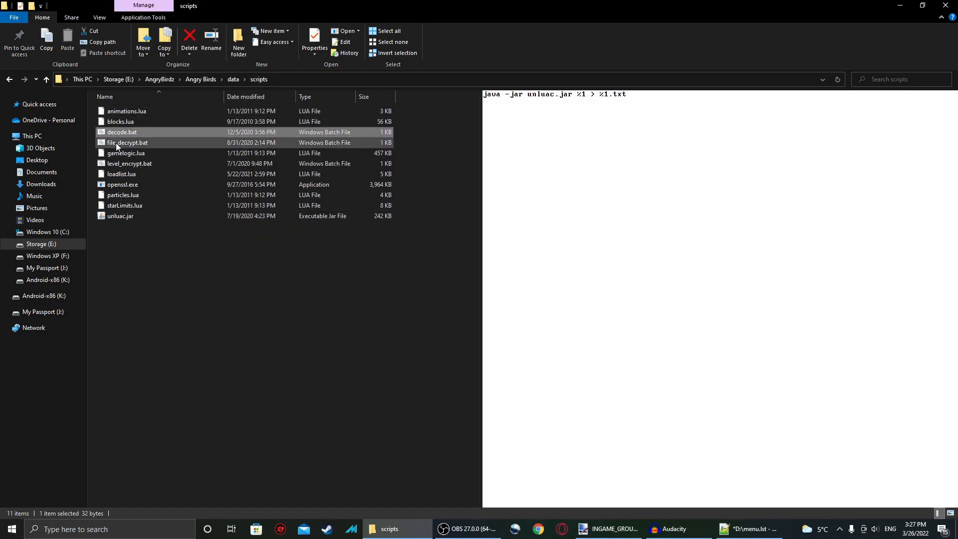
left_click(129, 163)
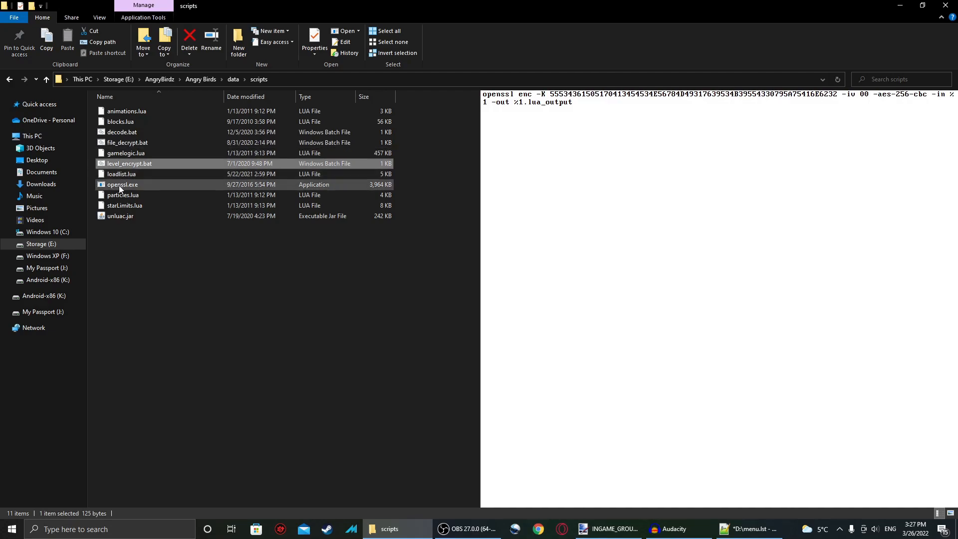
left_click(144, 251)
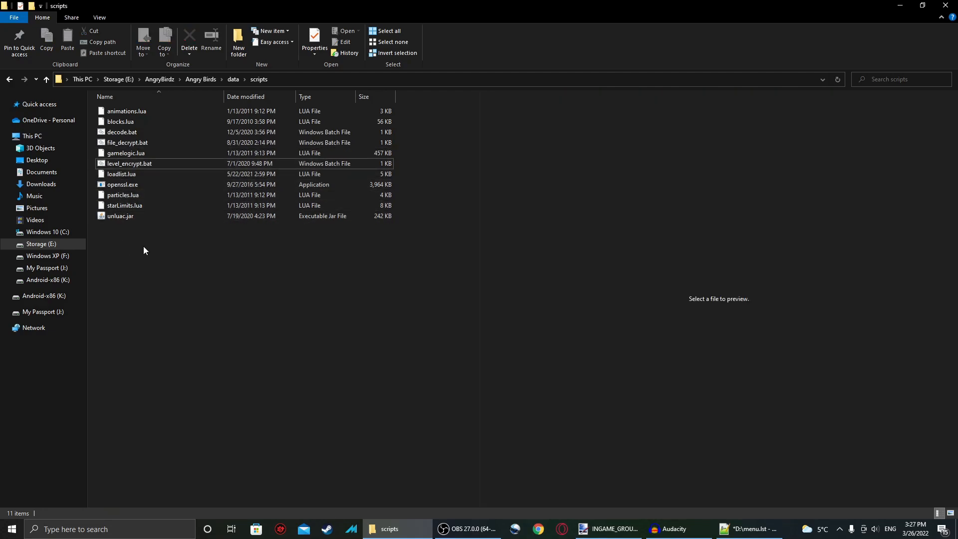
mouse_move(138, 232)
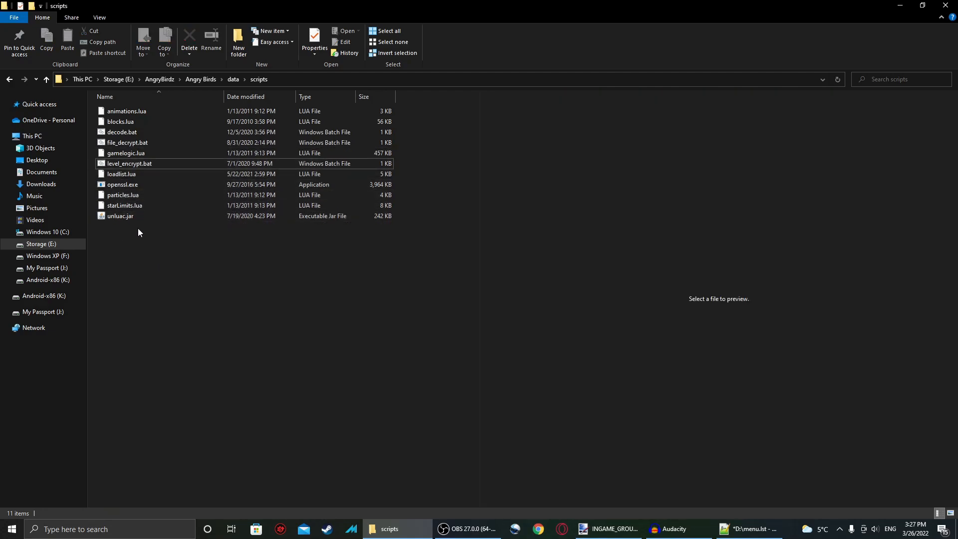
mouse_move(120, 122)
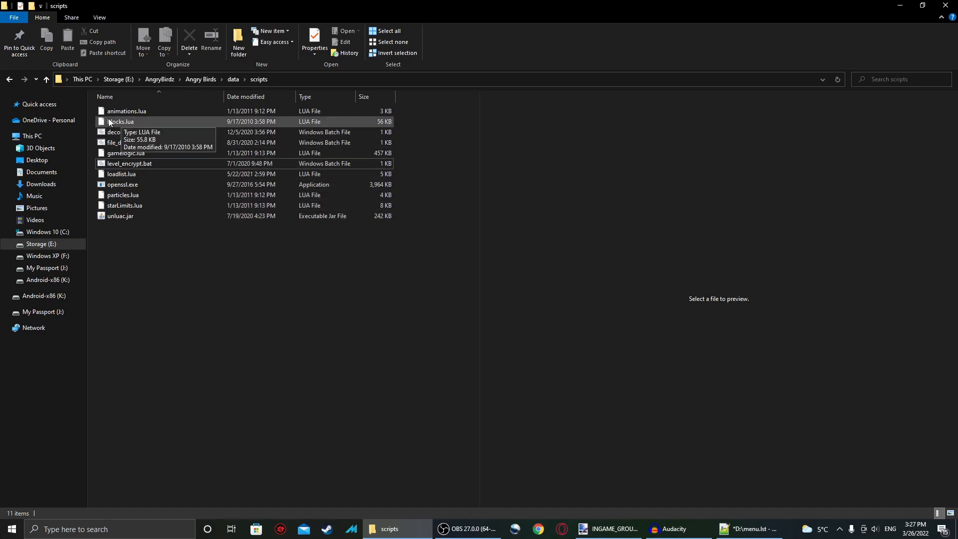
mouse_move(179, 177)
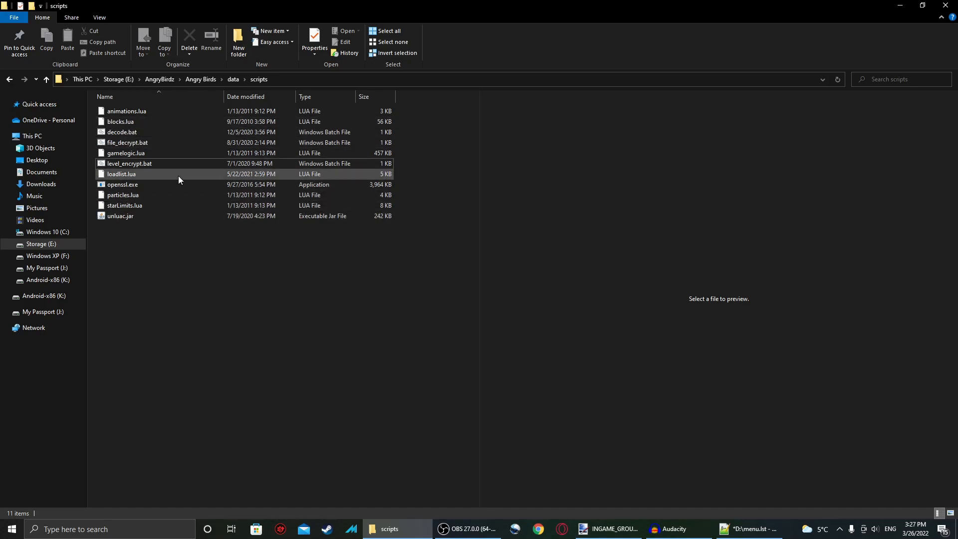
left_click(127, 143)
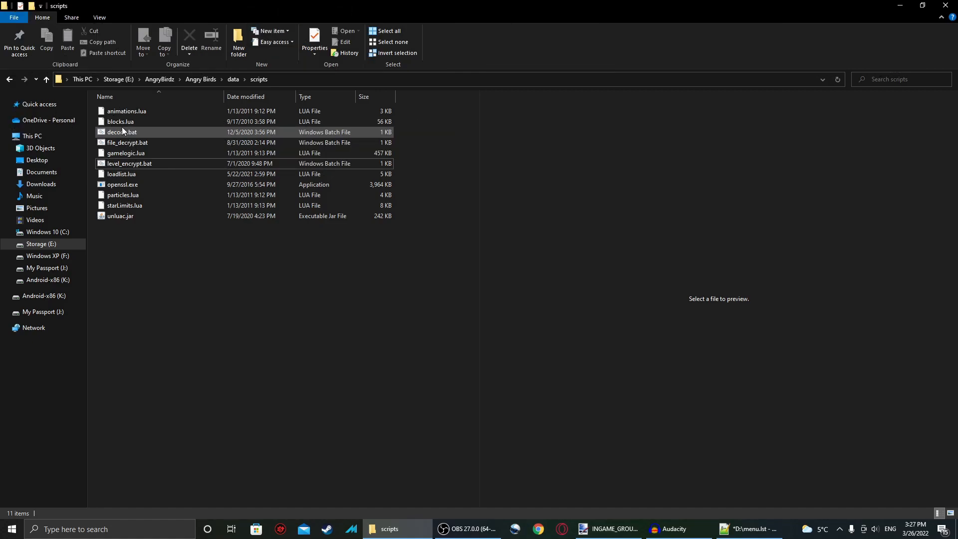
left_click(120, 122)
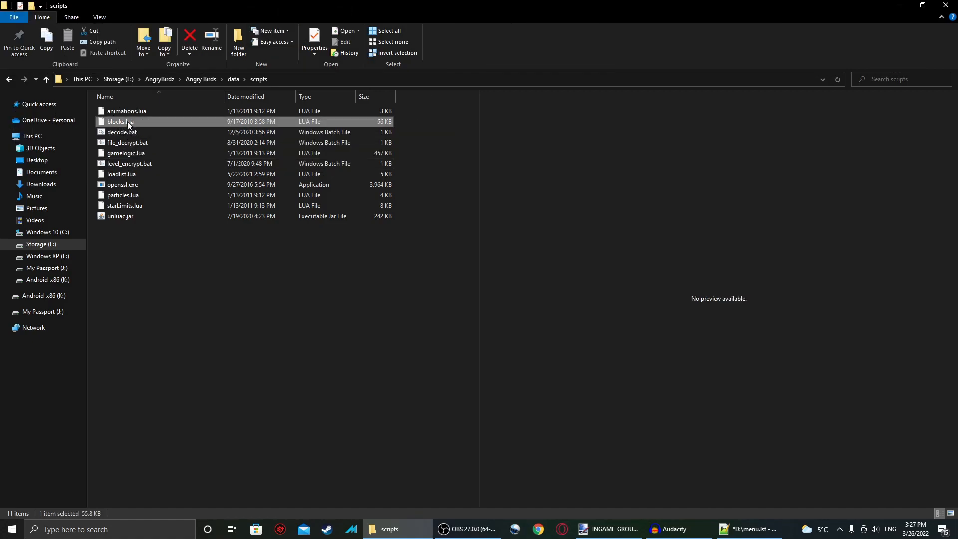
Decompile blocks.lua via decode.bat and bring up the context menu for the new blocks.lua.txt
left_click_drag(127, 121, 120, 131)
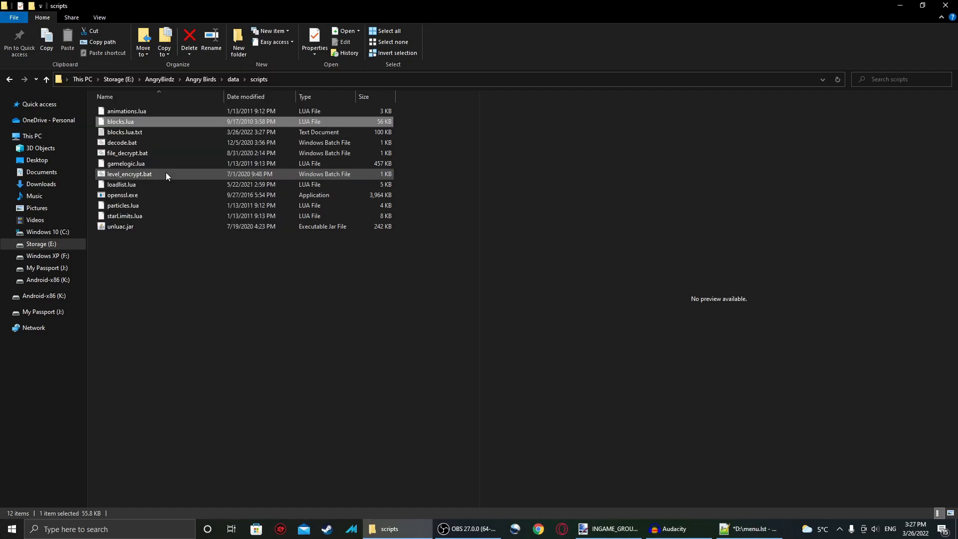
left_click(125, 131)
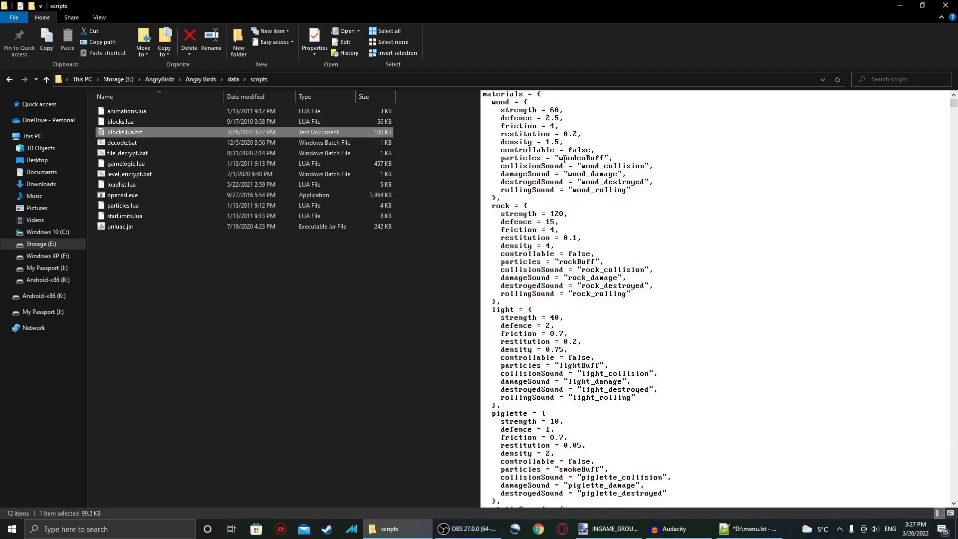
right_click(125, 132)
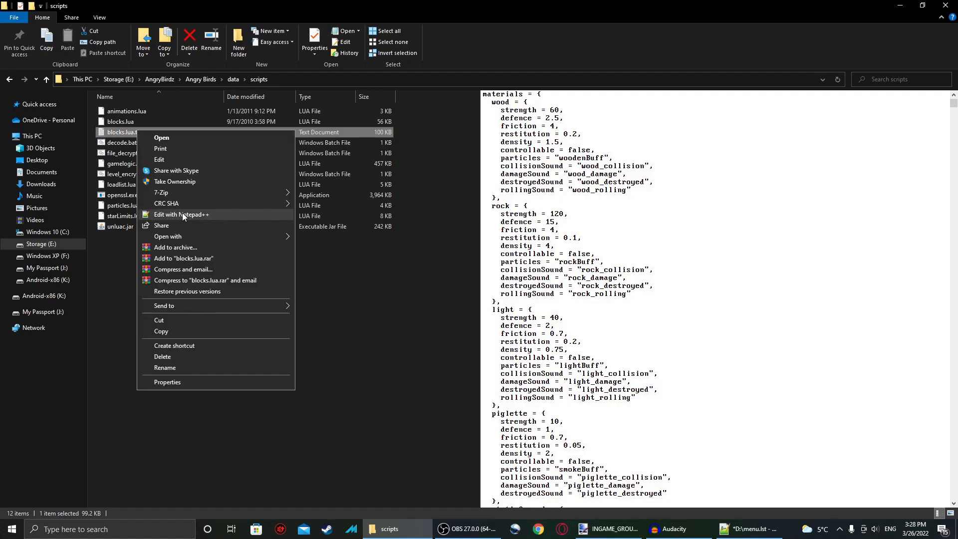
left_click(181, 215)
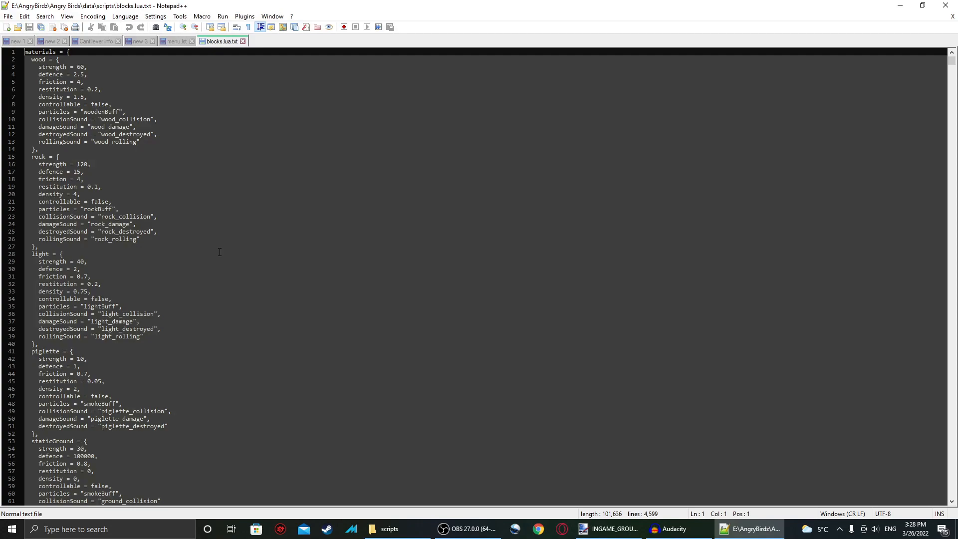
left_click(126, 16)
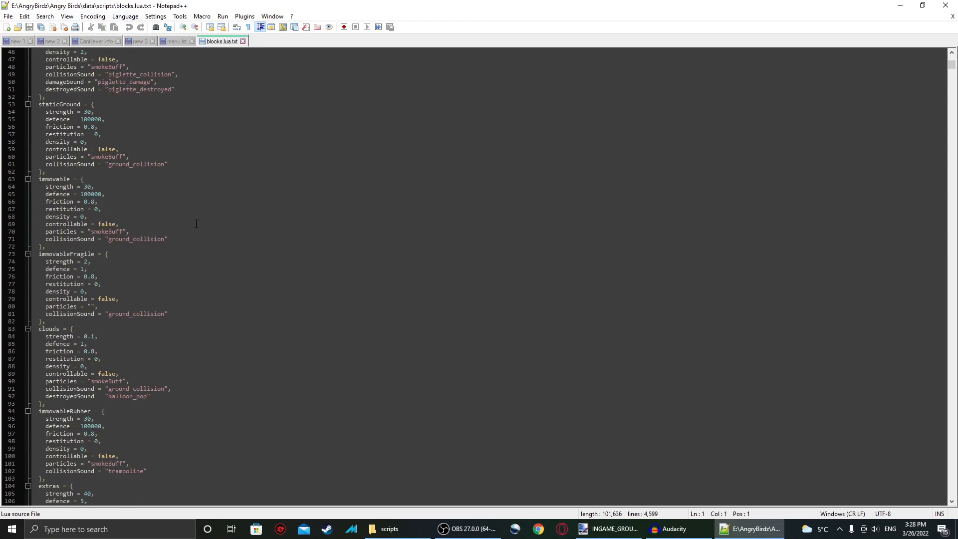
scroll("down", 3)
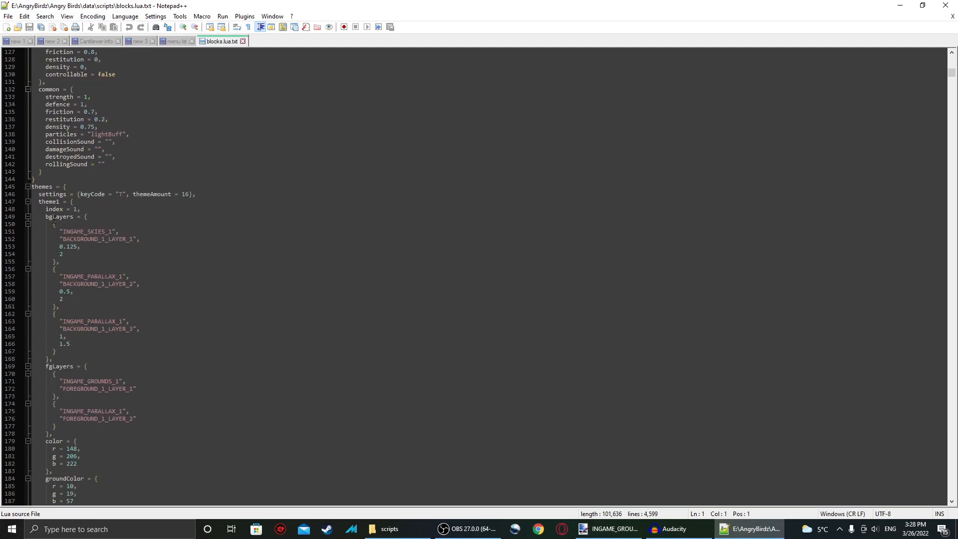
mouse_move(112, 221)
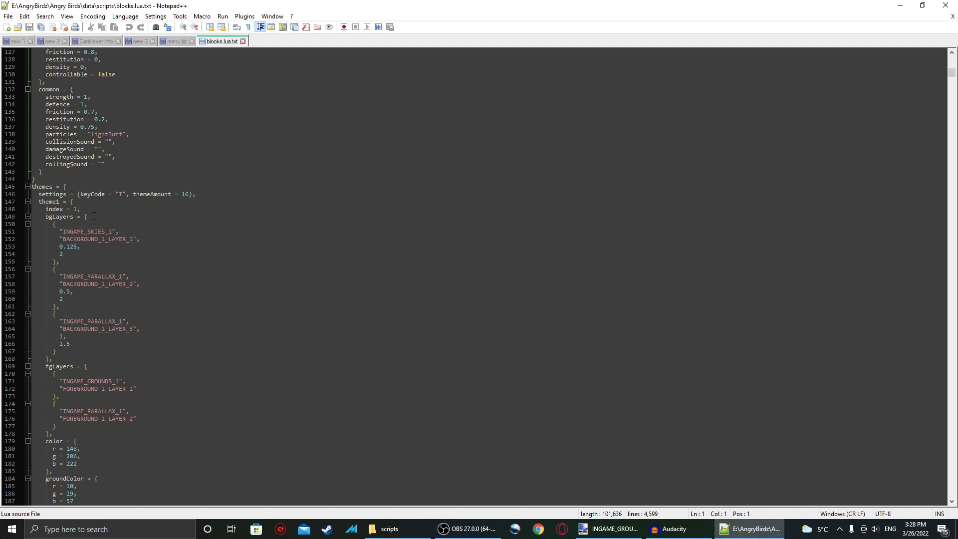
scroll("down", 3)
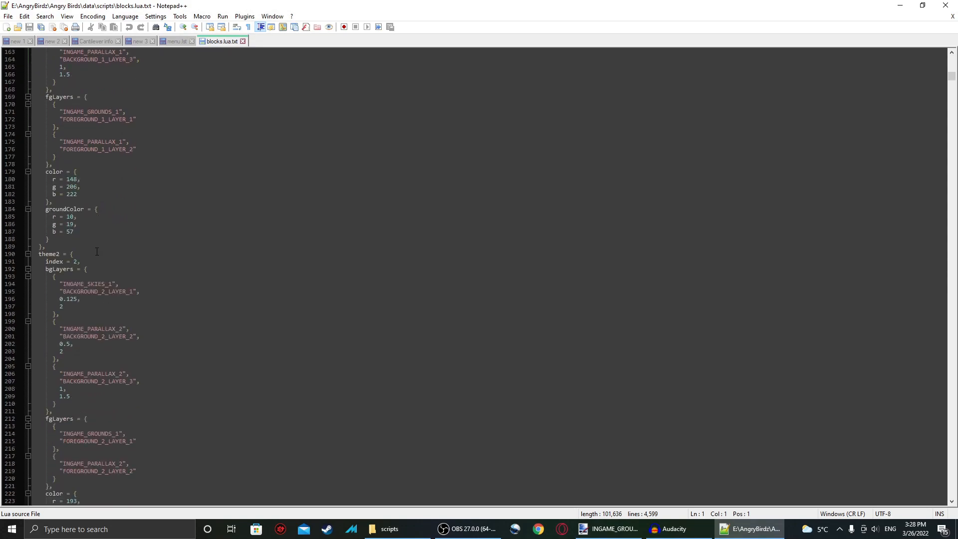
scroll("down", 3)
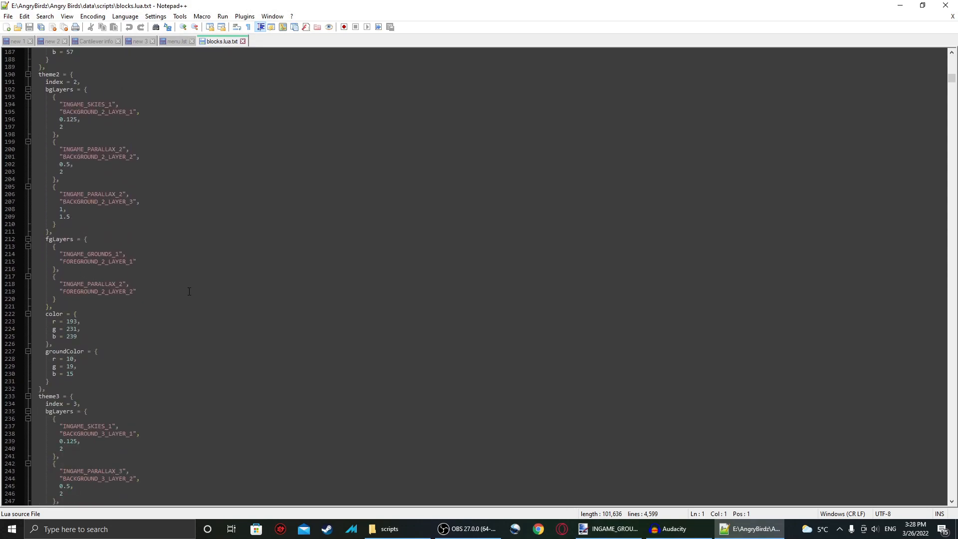
scroll("down", 3)
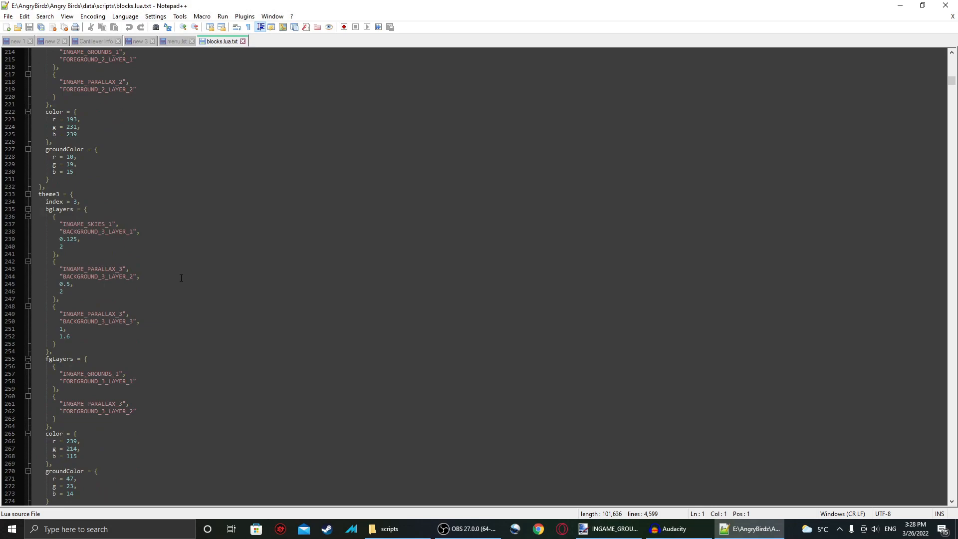
scroll("up", 3)
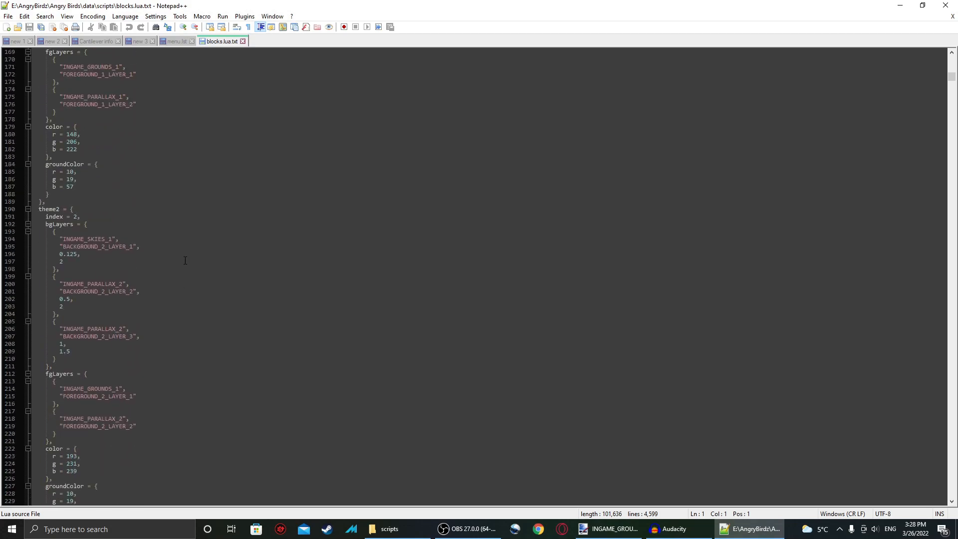
scroll("up", 3)
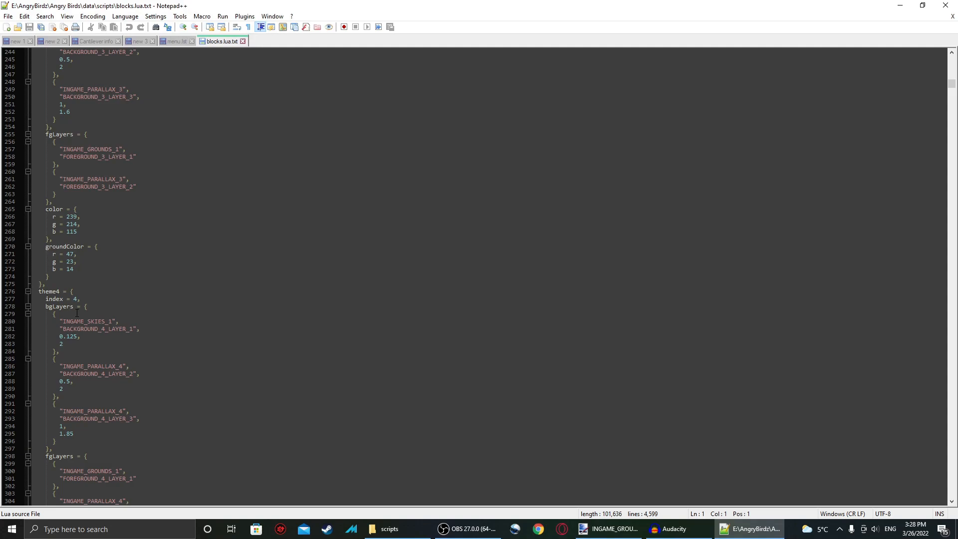
scroll("down", 3)
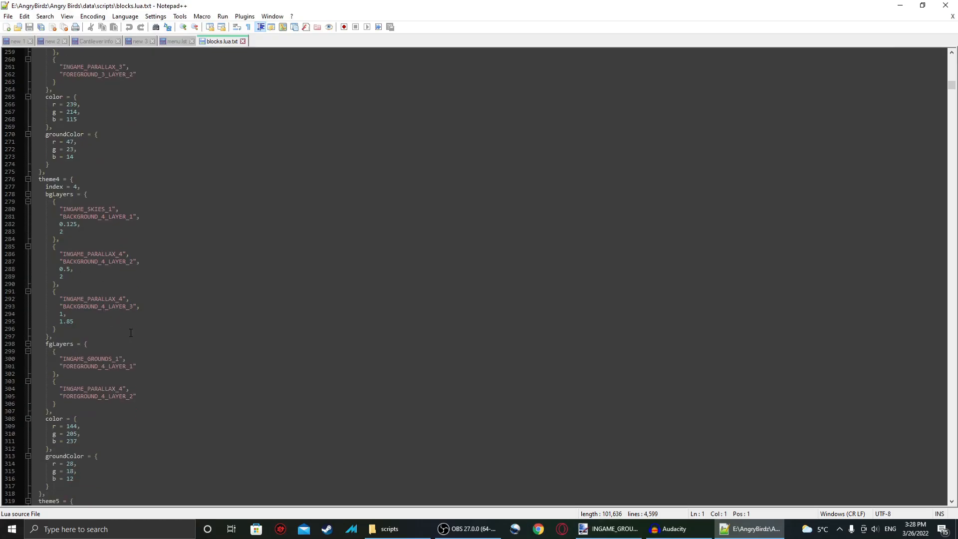
scroll("down", 3)
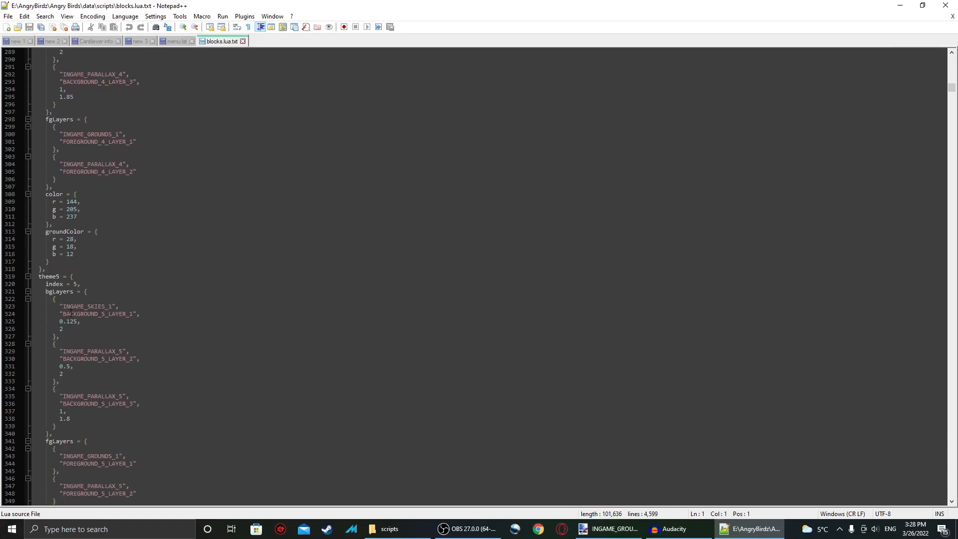
scroll("down", 3)
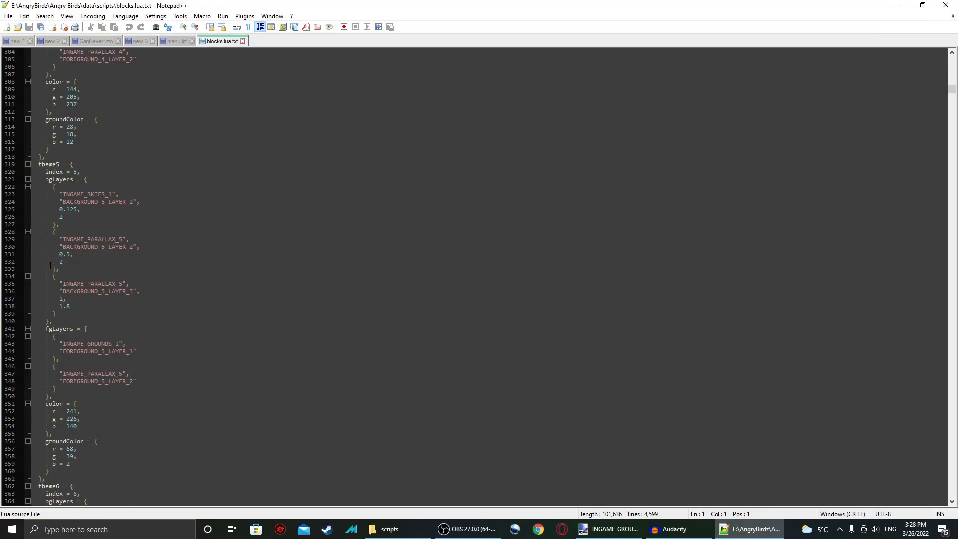
scroll("up", 3)
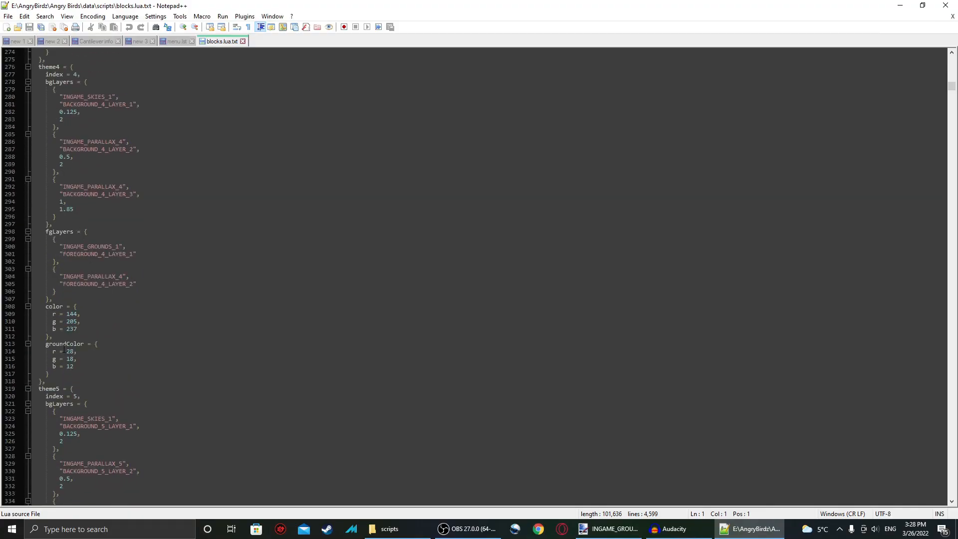
scroll("up", 3)
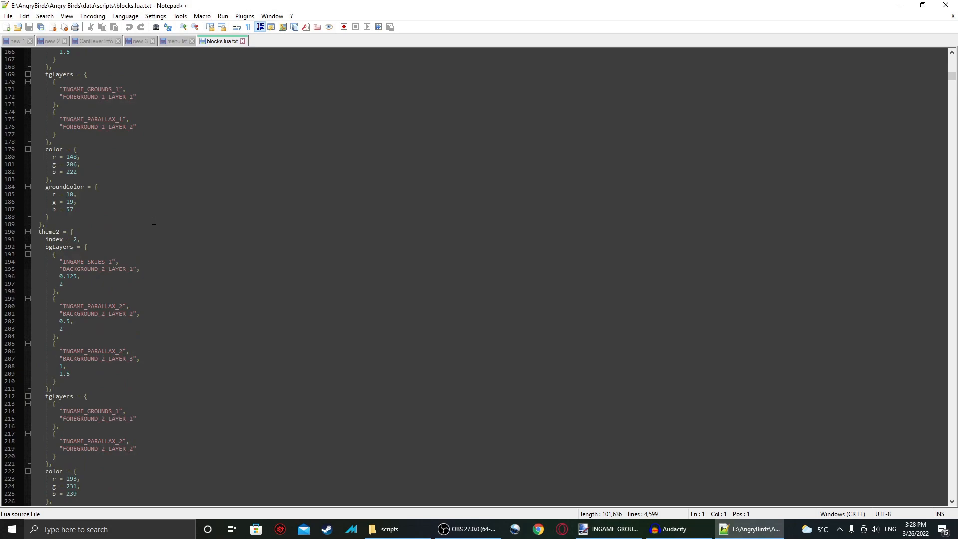
scroll("up", 3)
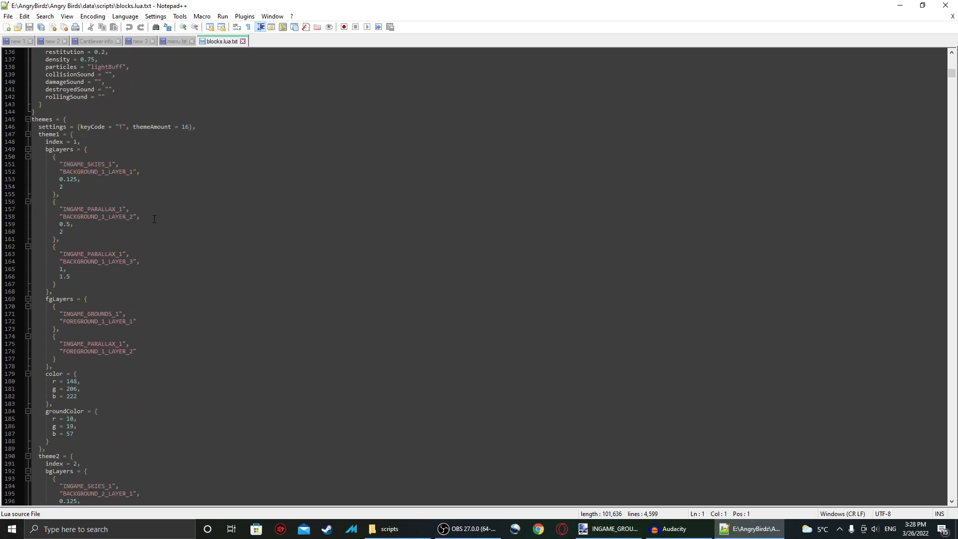
mouse_move(205, 214)
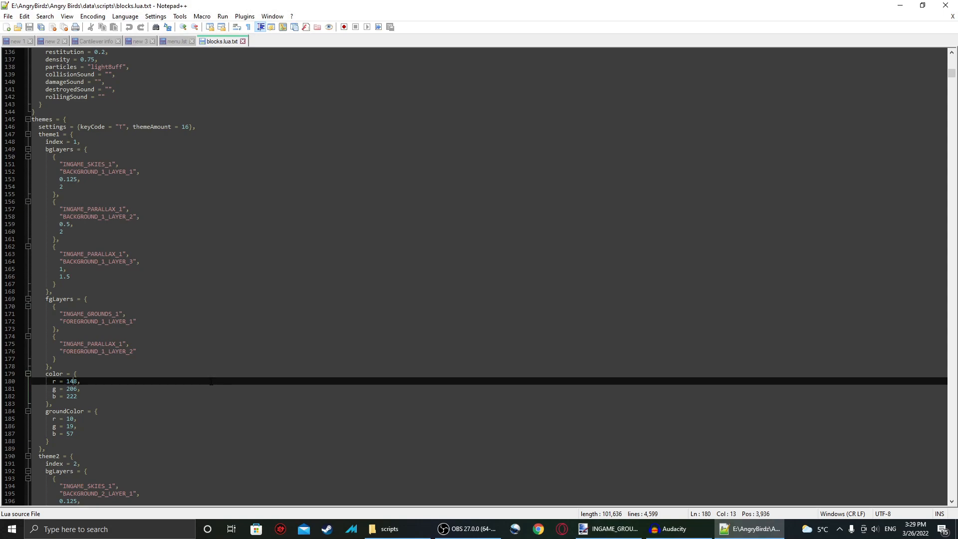
Sample the INGAME_SKIES_1 brown (RGB 109, 51, 33) in paint.net and return to the script
left_click(608, 529)
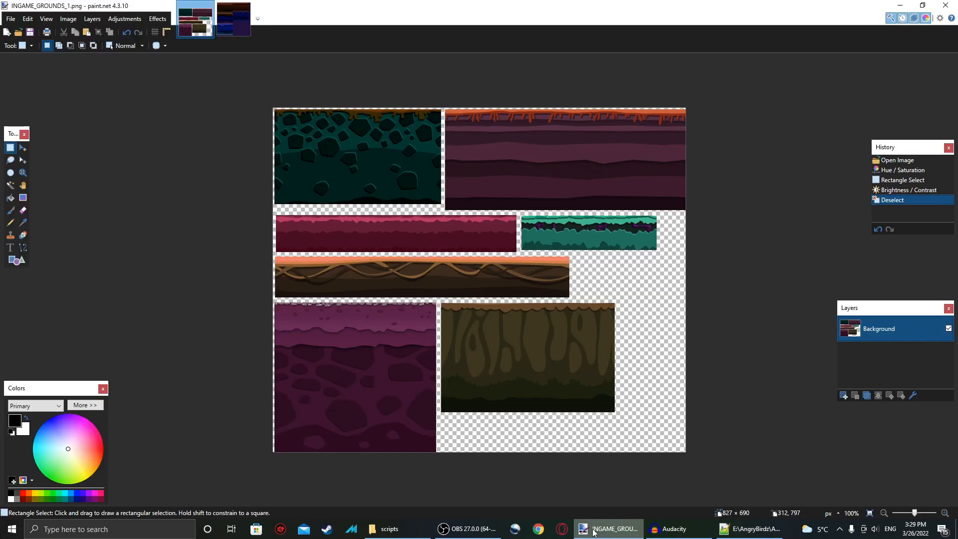
mouse_move(204, 247)
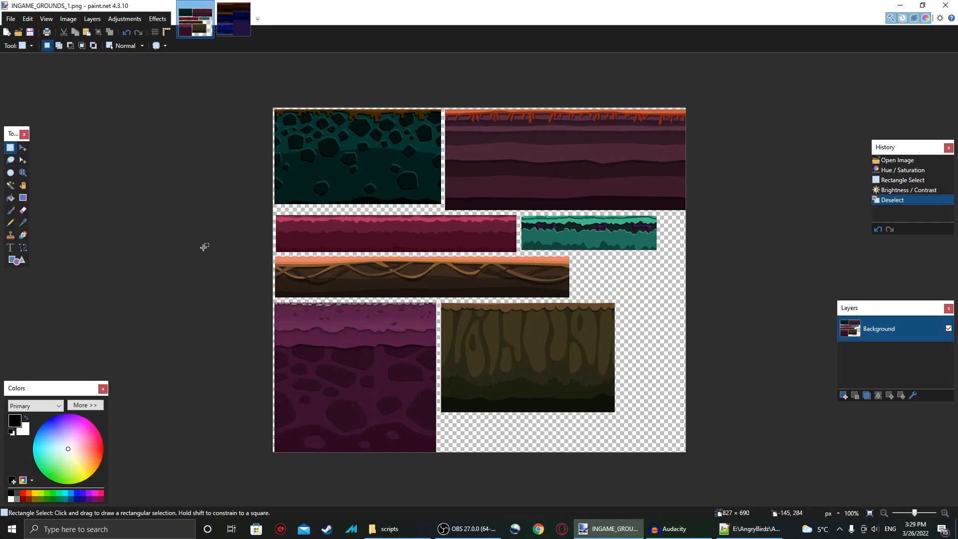
left_click(233, 18)
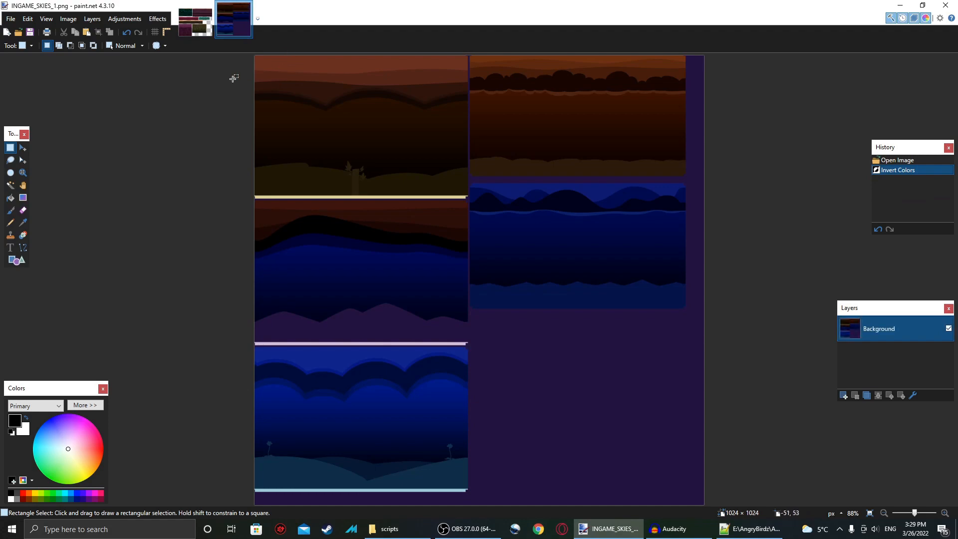
left_click(23, 222)
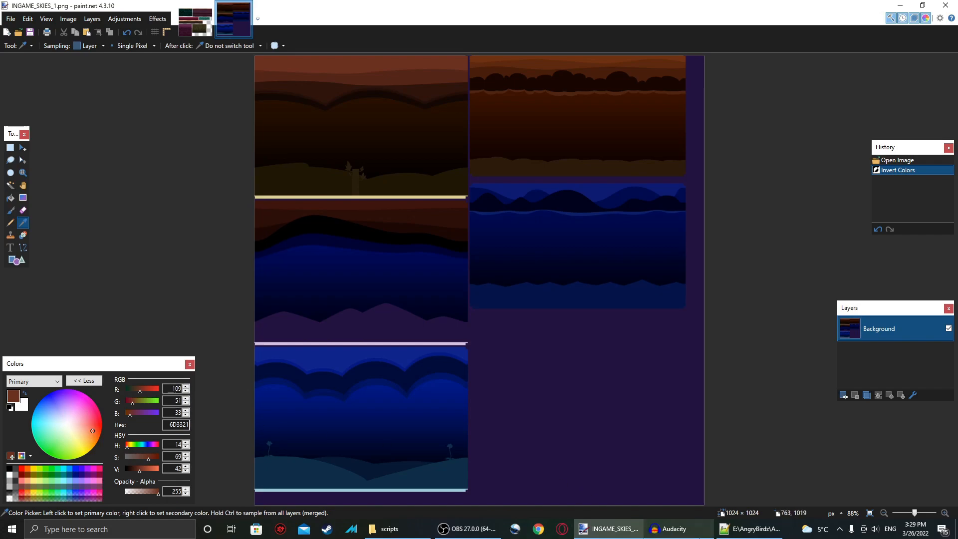
left_click(750, 529)
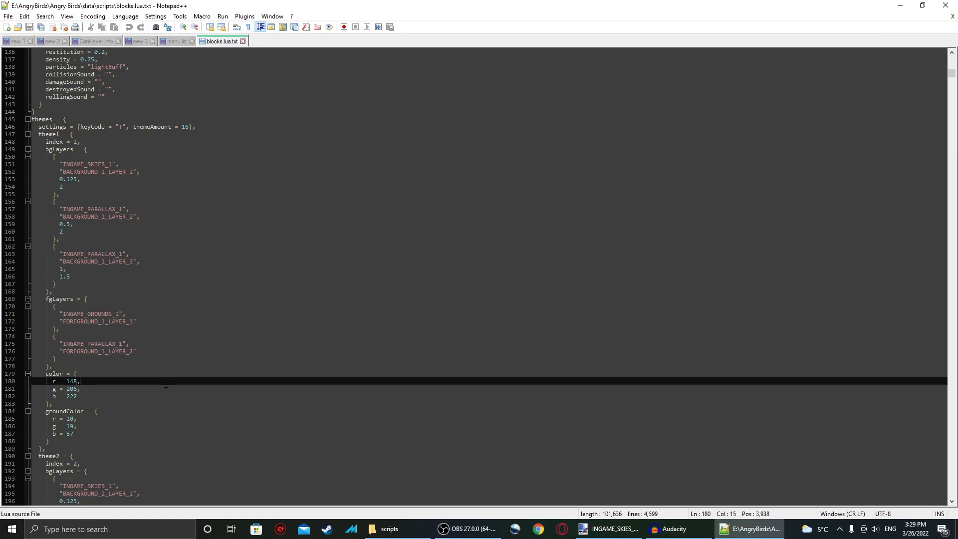
Enter theme1 sky colour 109, 51, 33 and ground colour 0, 7, 3 in blocks.lua
type("109")
left_click(489, 388)
type("51")
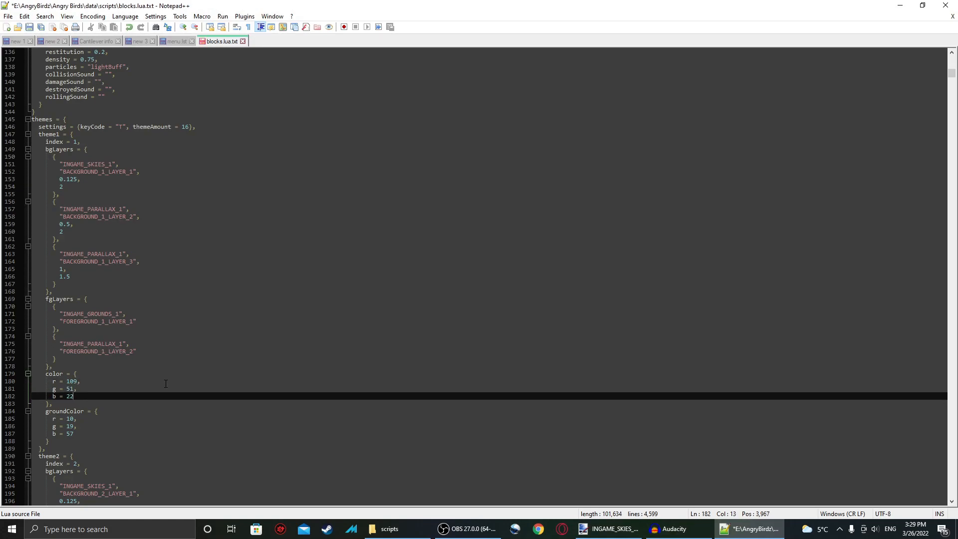
type("33")
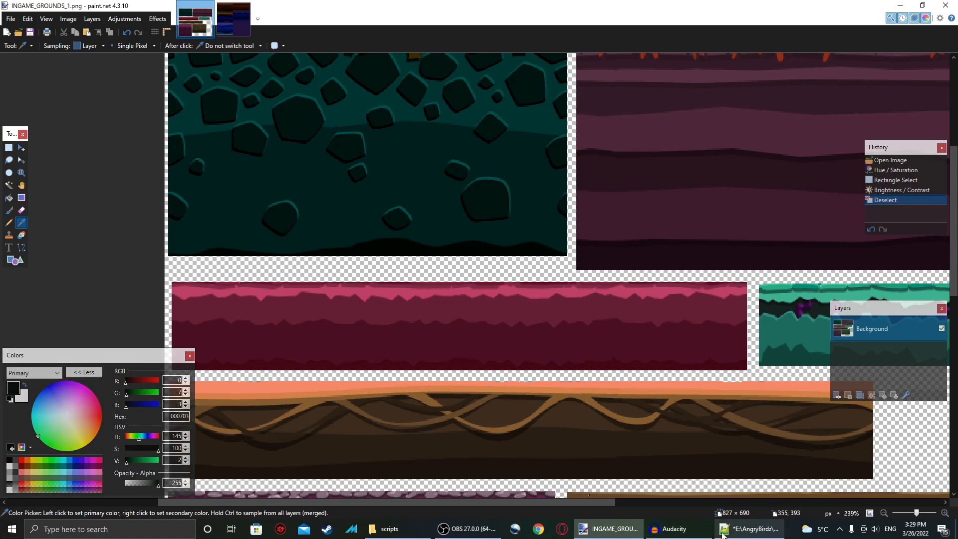
left_click(751, 529)
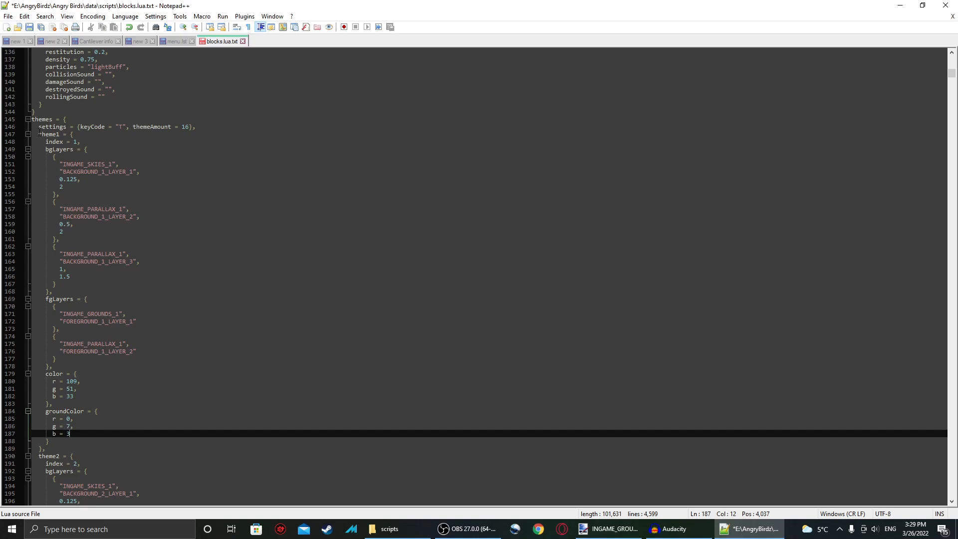
Delete the original blocks.lua from the scripts folder and launch AngryBirds.exe from the game folder
left_click(388, 530)
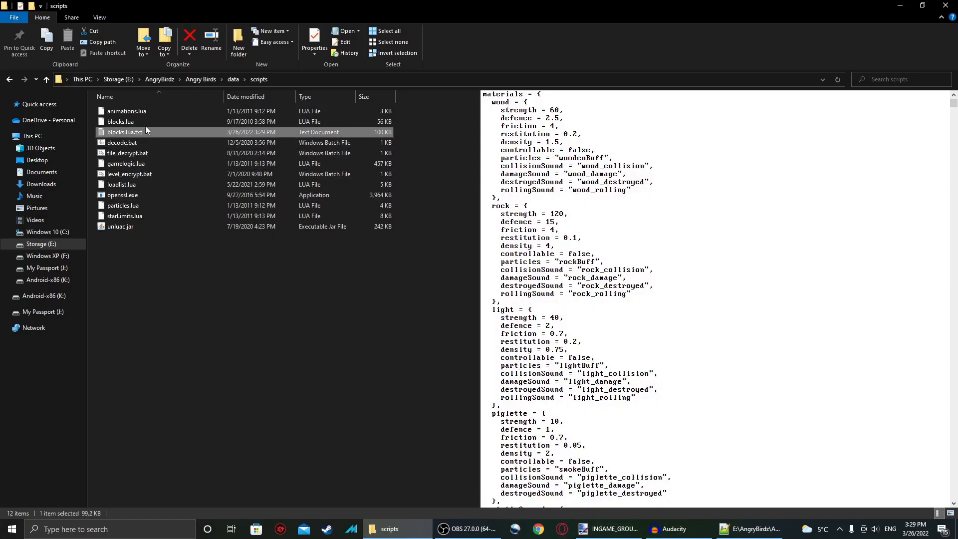
left_click(121, 122)
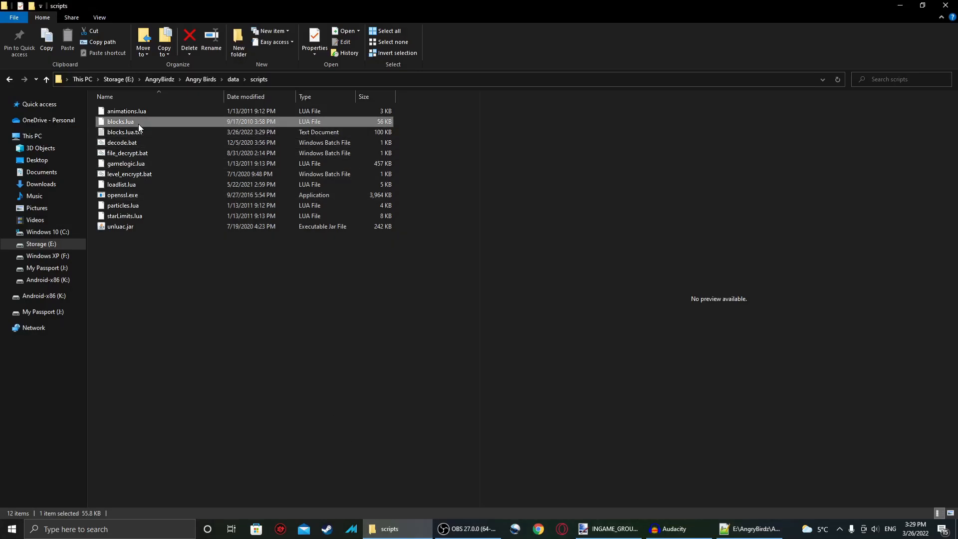
left_click(125, 121)
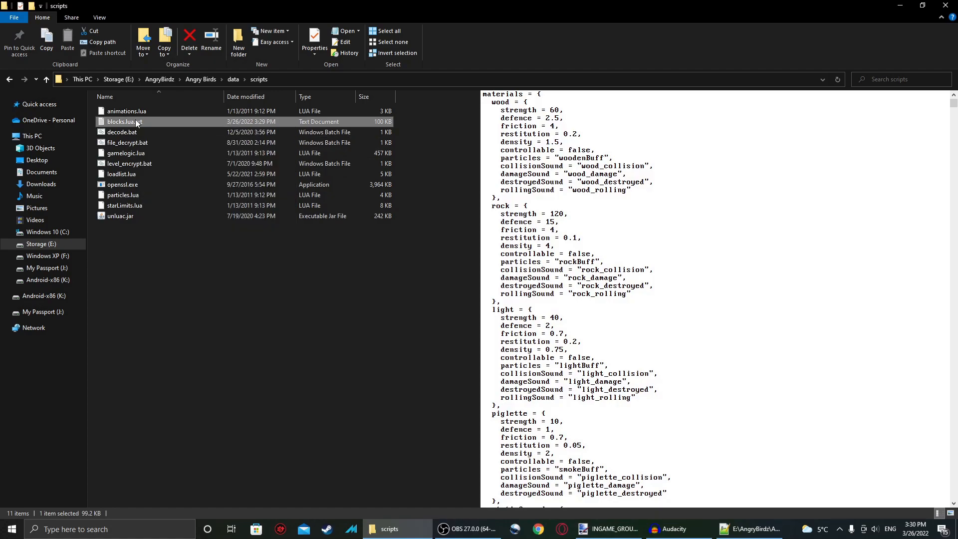
left_click(124, 122)
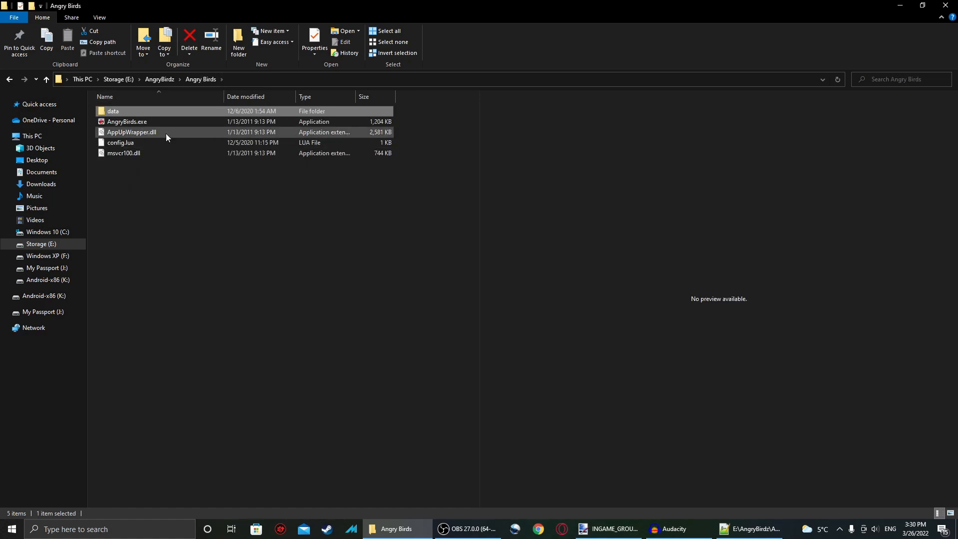
double_click(127, 122)
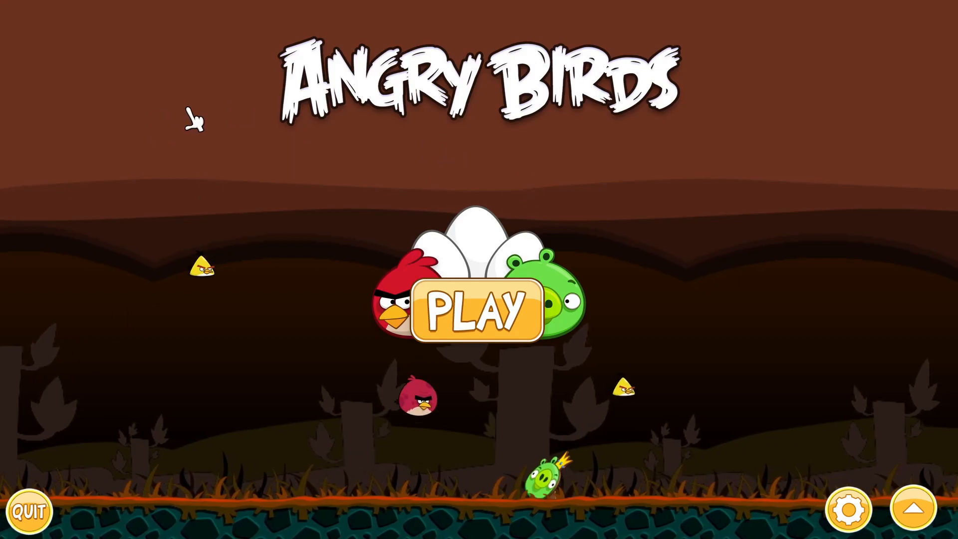
Play level 1-21 to check the brown sky and teal ground, then quit the game
left_click(473, 307)
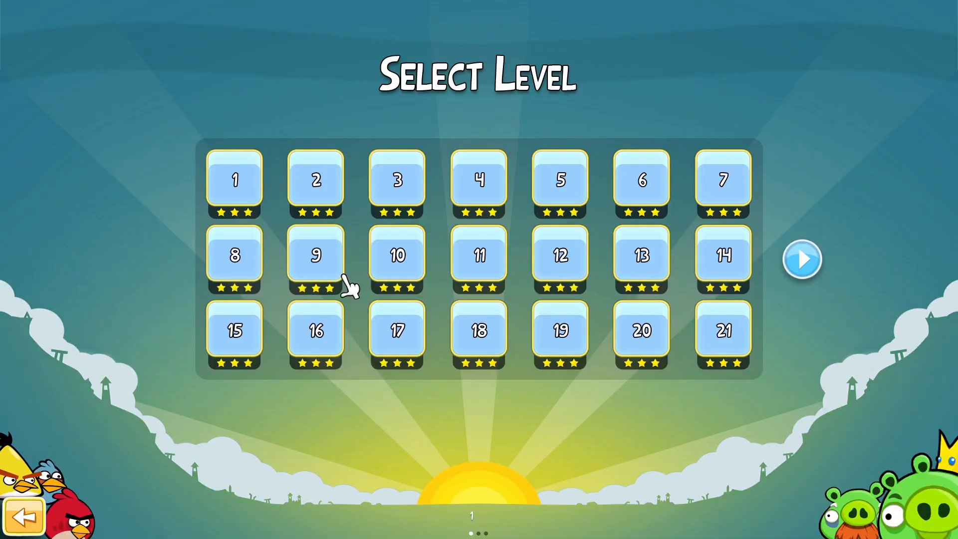
left_click(316, 254)
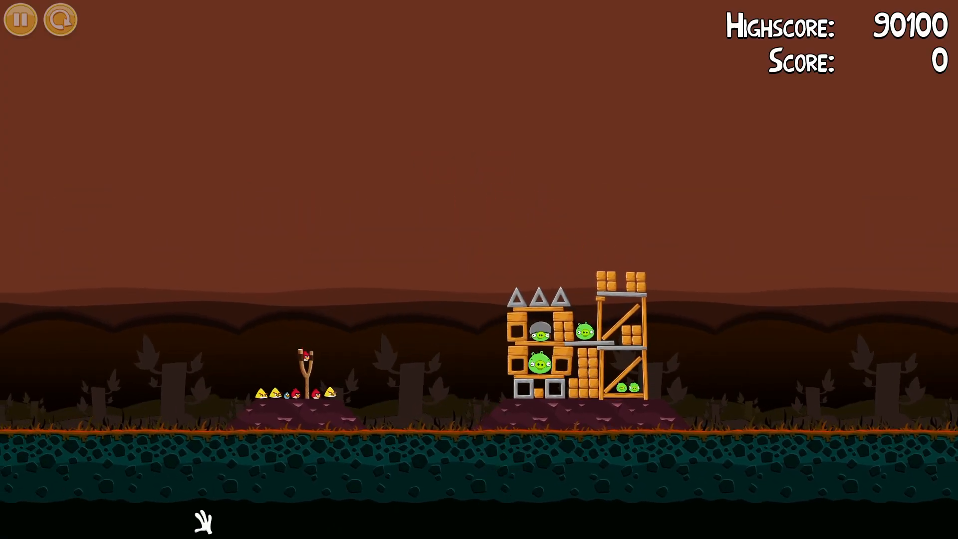
mouse_move(324, 481)
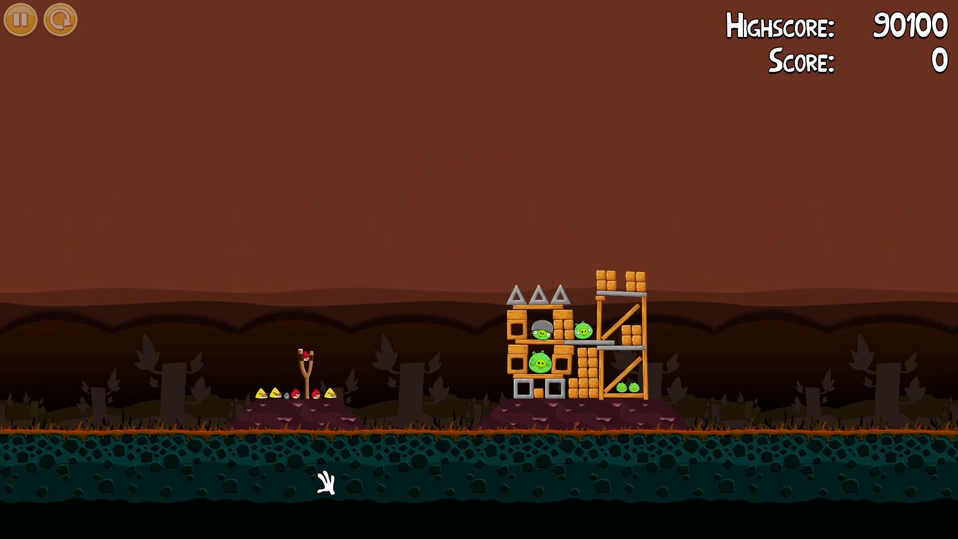
mouse_move(873, 110)
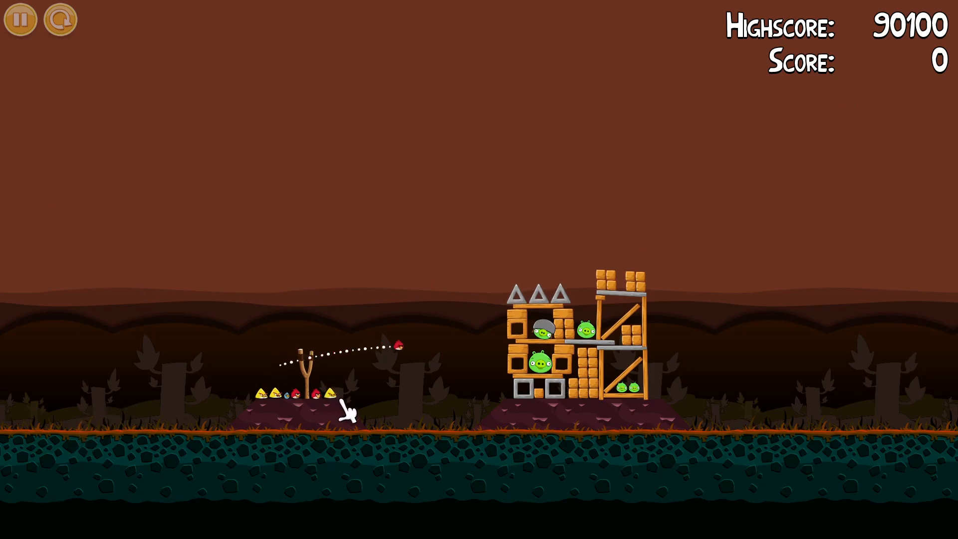
left_click(20, 19)
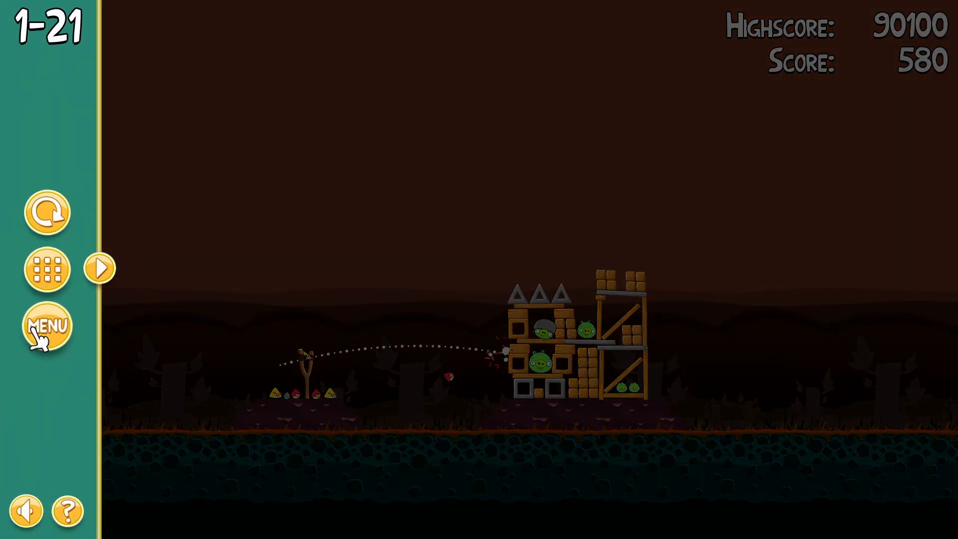
left_click(47, 324)
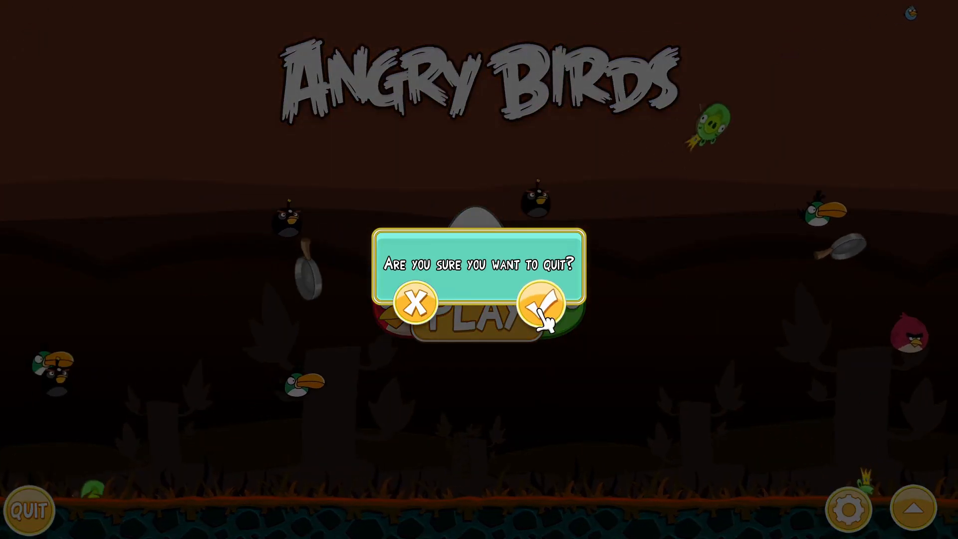
left_click(540, 303)
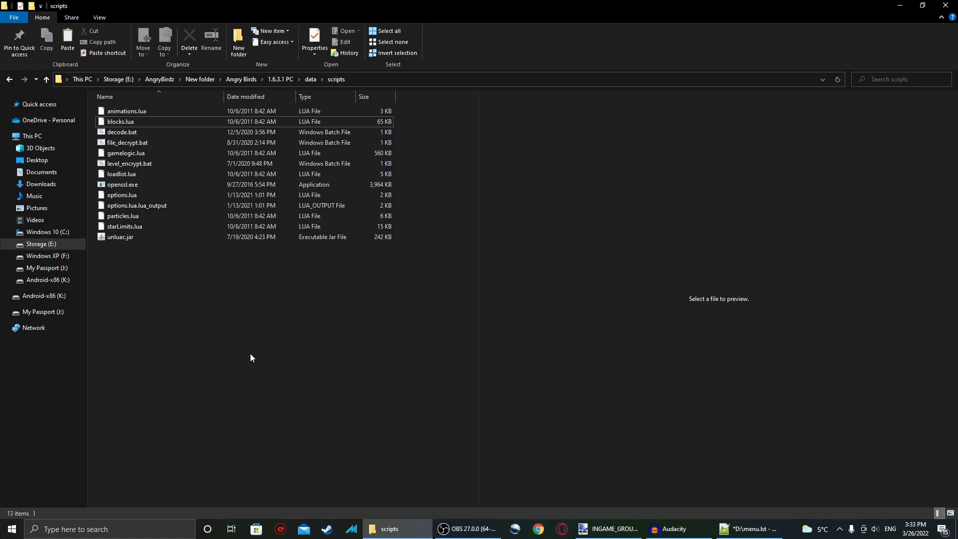
mouse_move(171, 298)
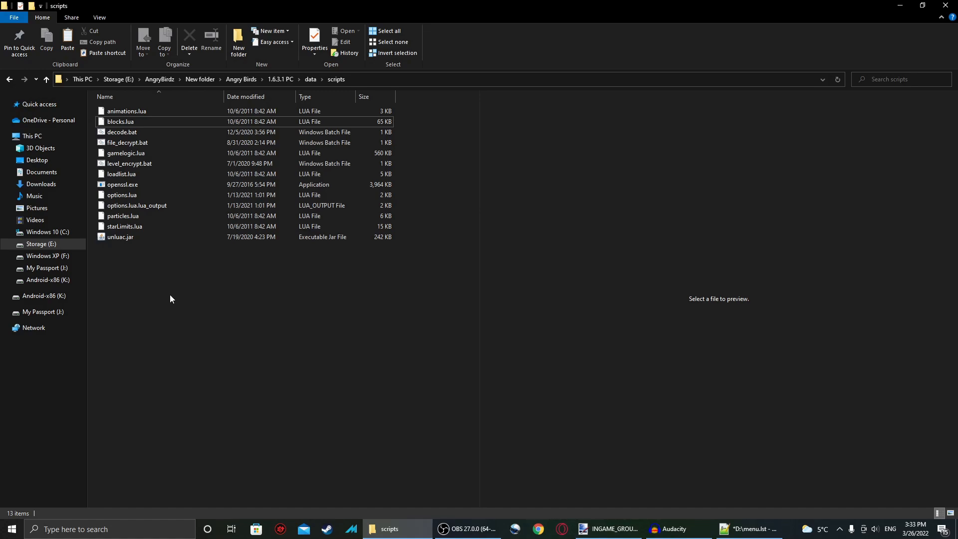
Open blocks.lua from the scripts folder with Edit with Notepad++
right_click(121, 122)
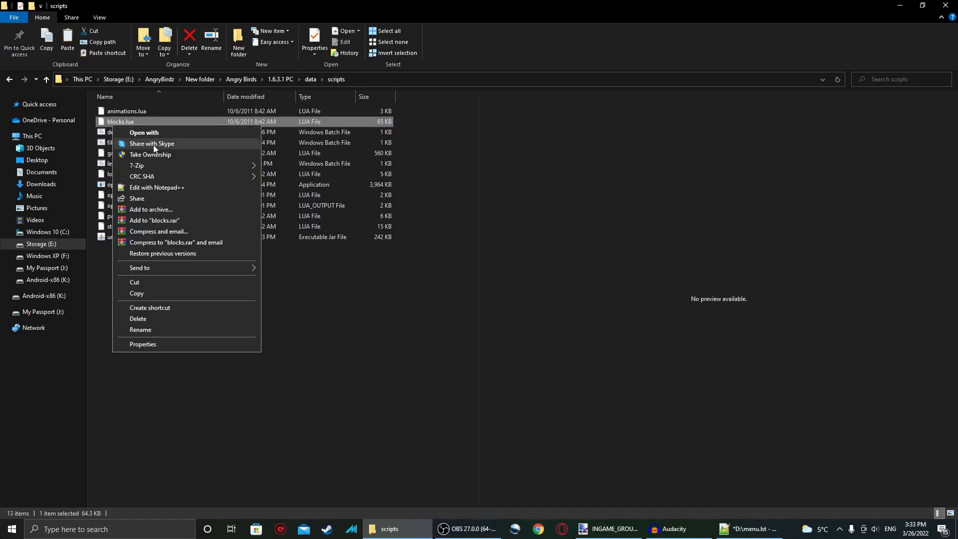
left_click(157, 186)
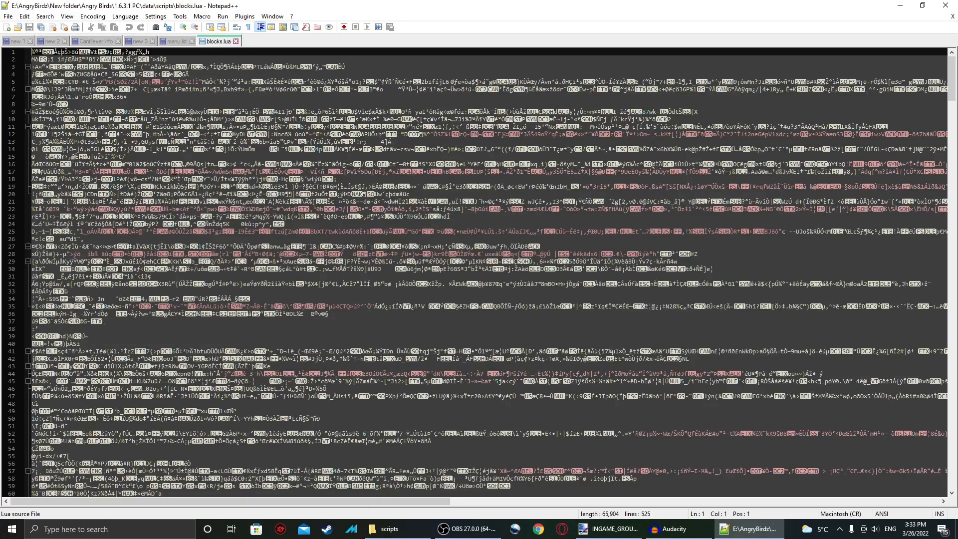
Leave the scrambled blocks.lua and switch back to the scripts folder window
scroll("down", 3)
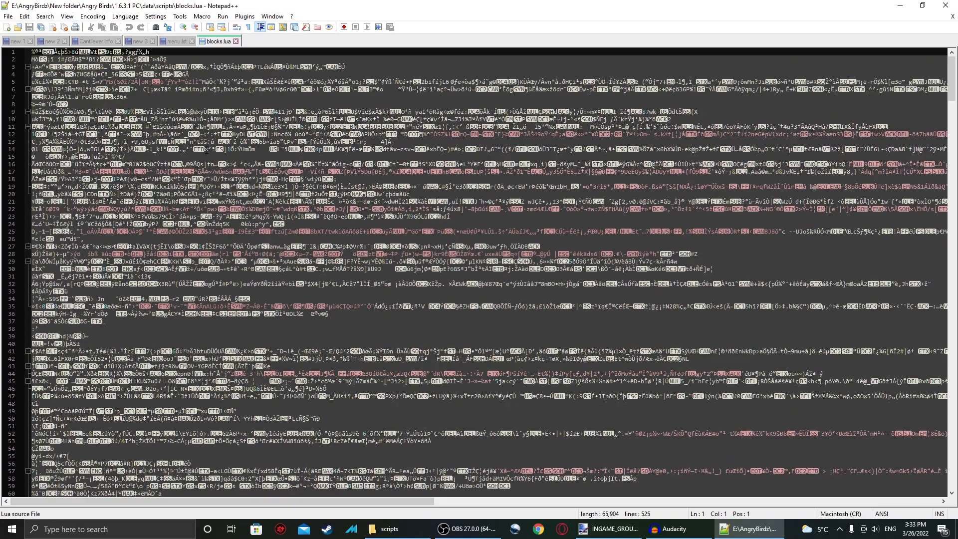
left_click(386, 529)
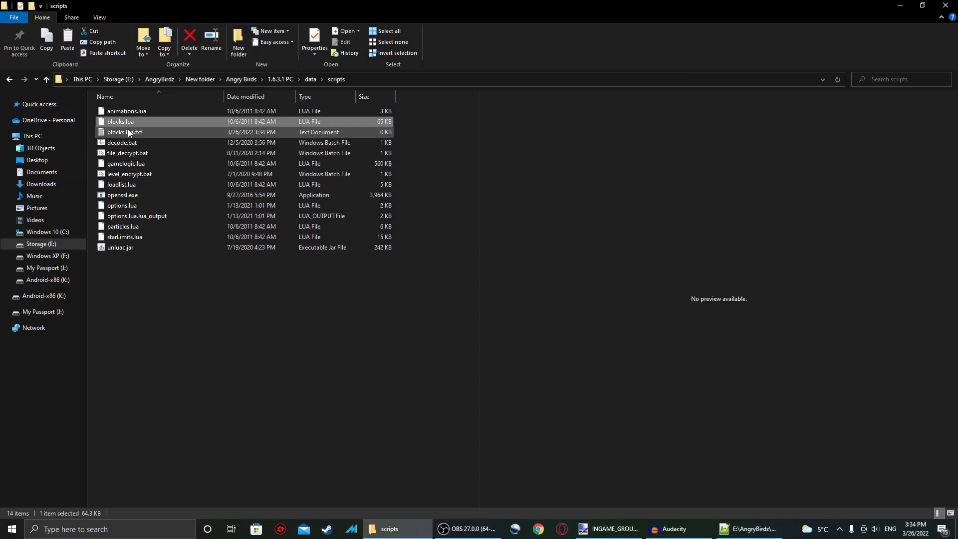
Delete the empty blocks.lua.txt, then decrypt blocks.lua into a readable blocks.lua.lua_output.txt and preview it
left_click(123, 132)
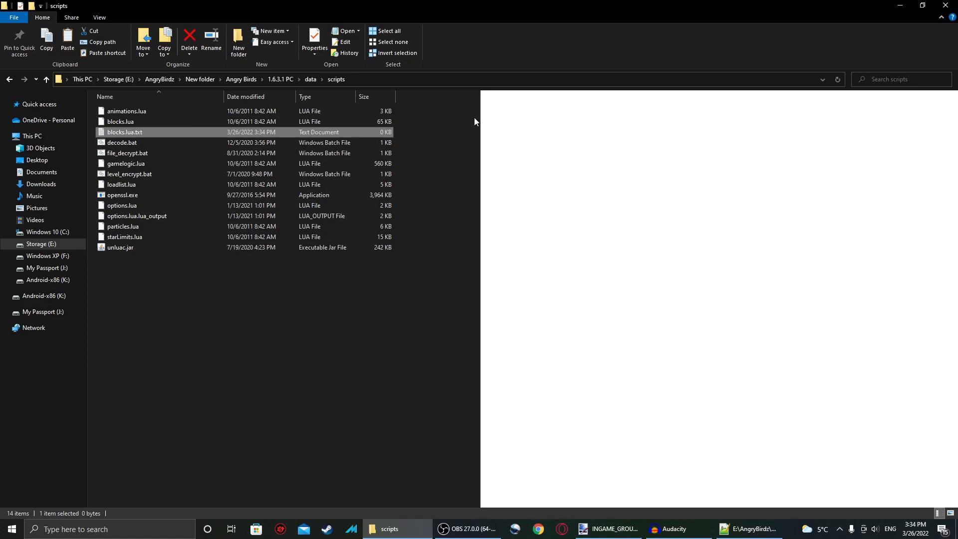
mouse_move(440, 175)
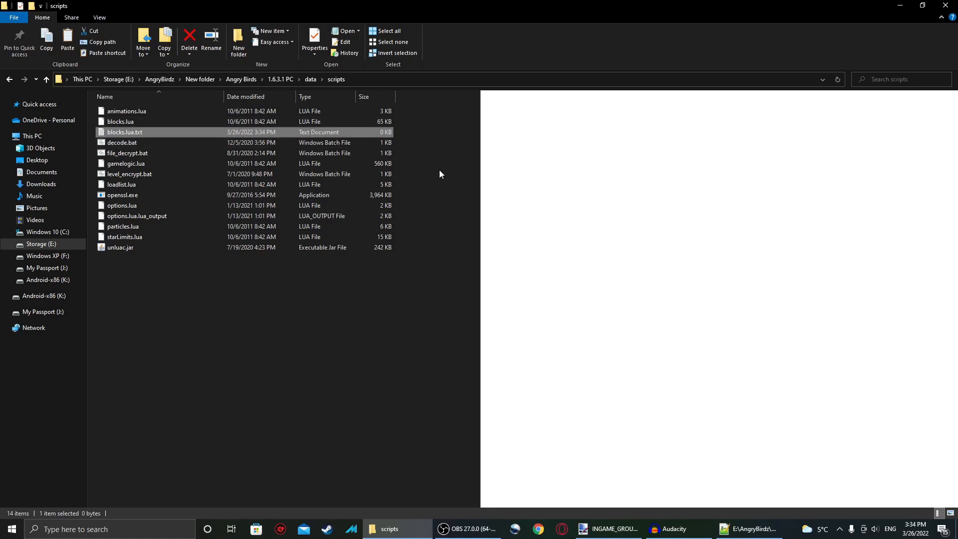
mouse_move(252, 142)
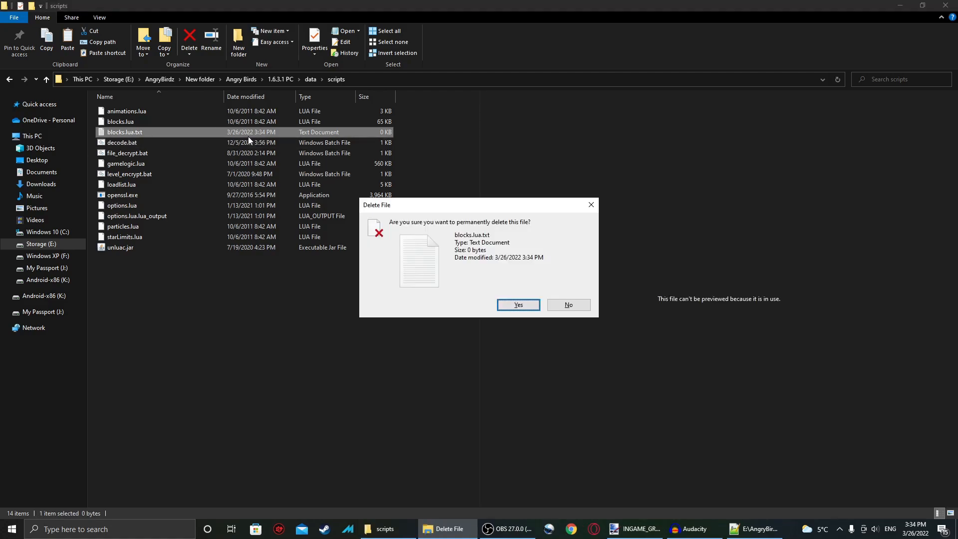
left_click(518, 306)
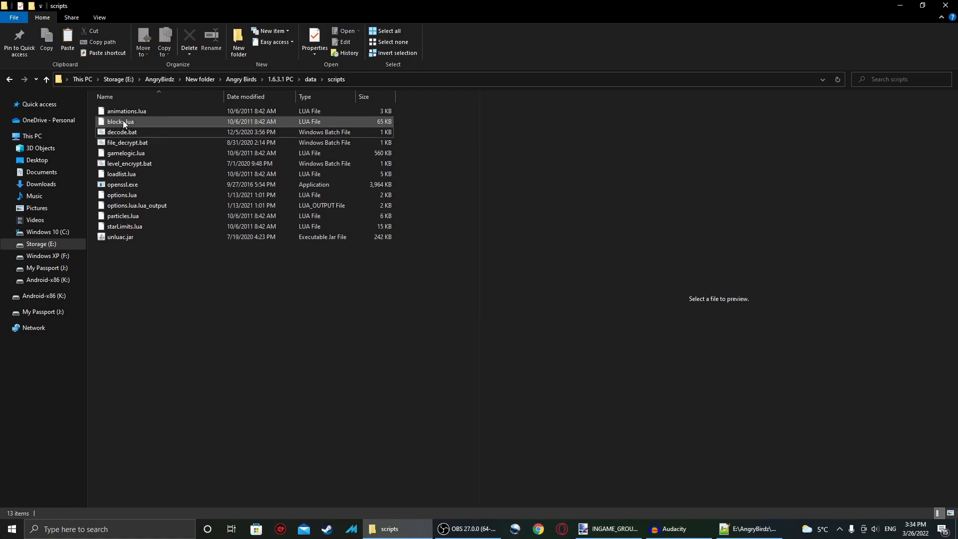
left_click_drag(121, 120, 126, 143)
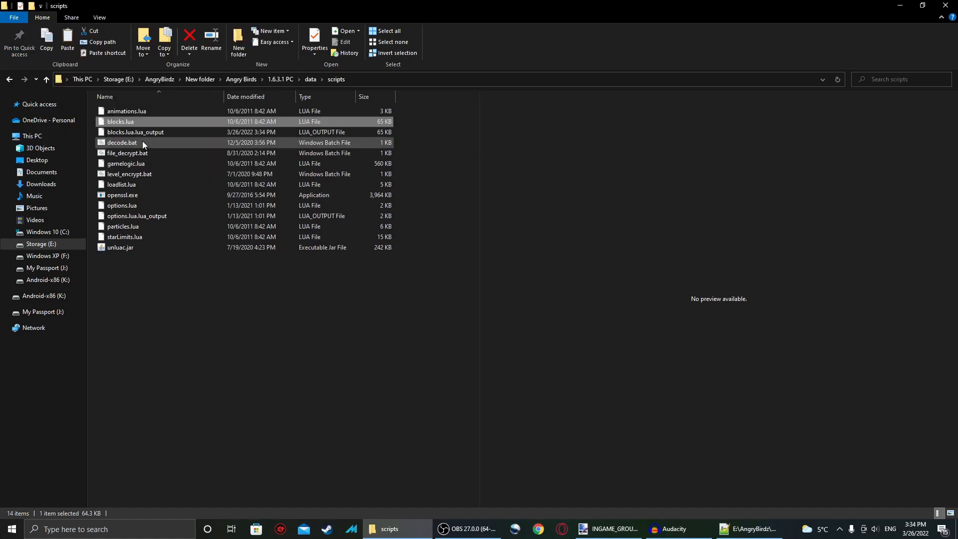
left_click_drag(121, 120, 129, 142)
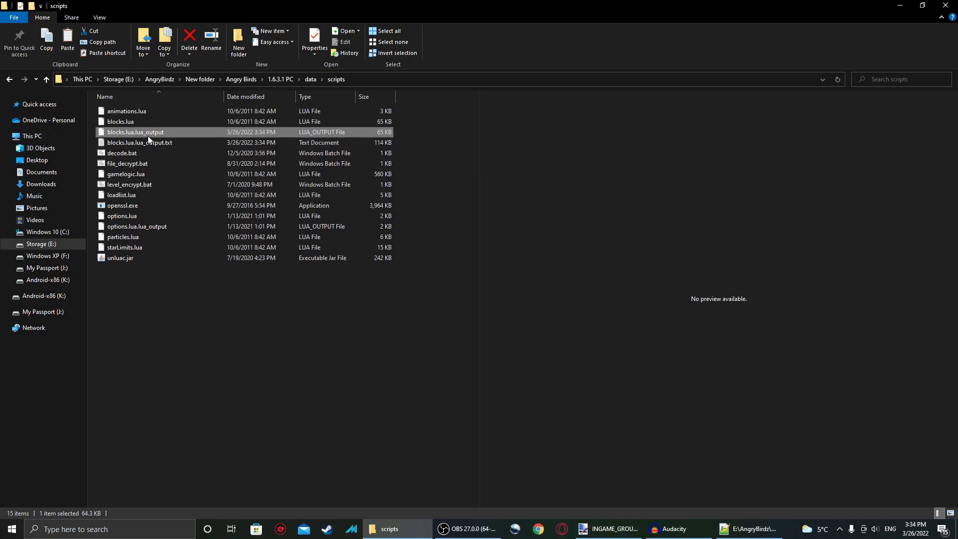
left_click(139, 142)
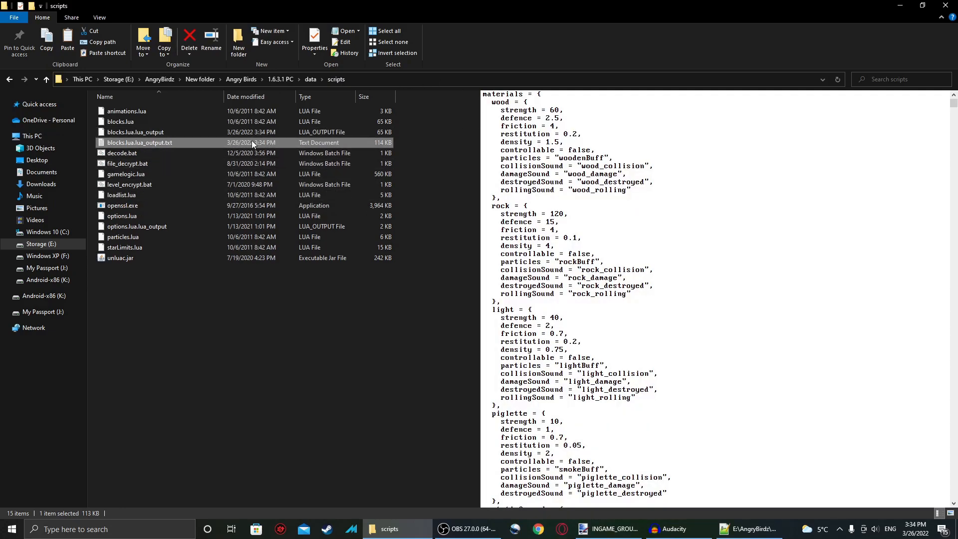
Open blocks.lua.lua_output.txt, set its language to Lua, and scroll to the theme1 colour entries
double_click(138, 142)
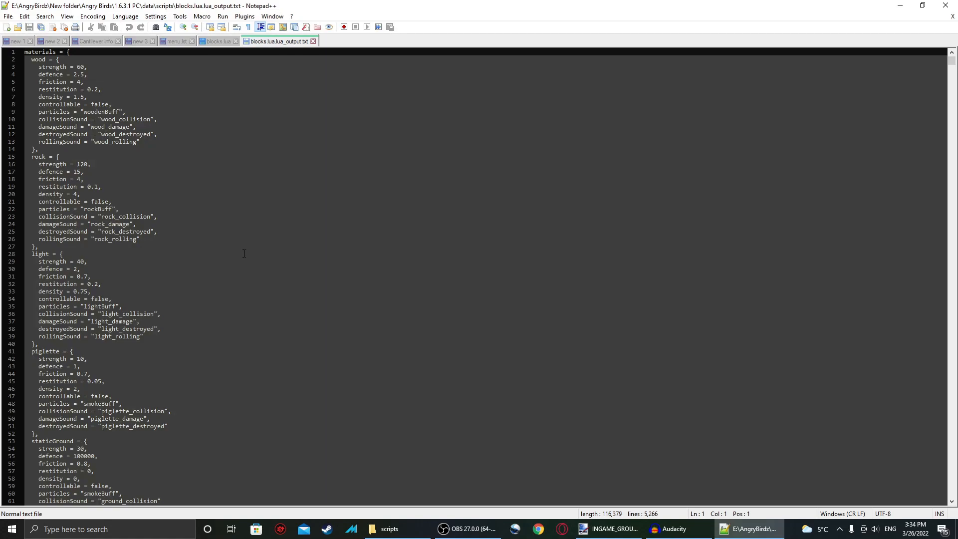
left_click(45, 16)
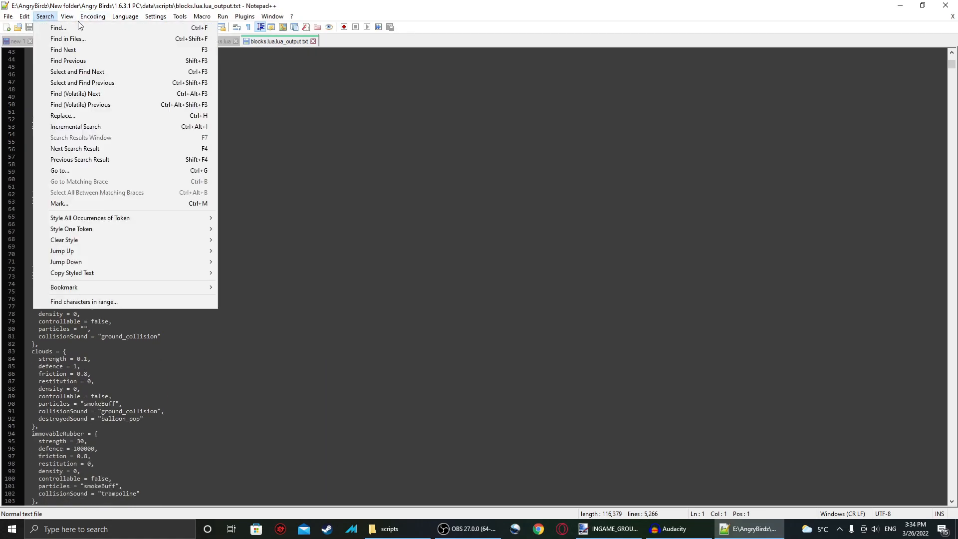
left_click(126, 16)
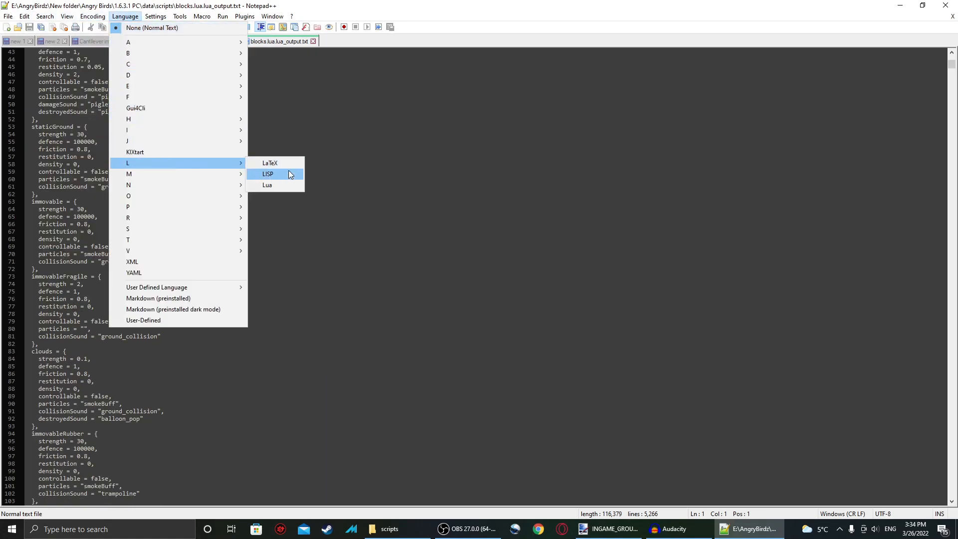
left_click(268, 186)
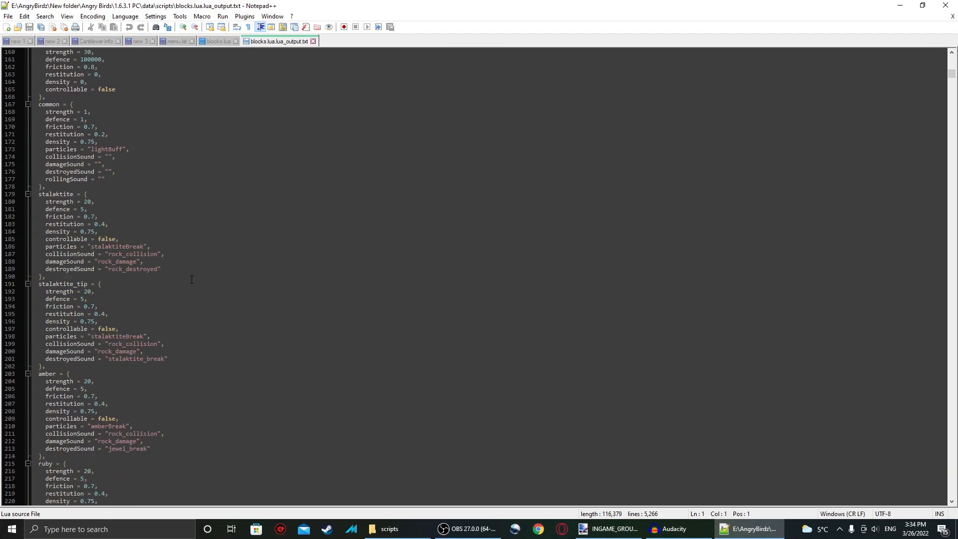
scroll("down", 3)
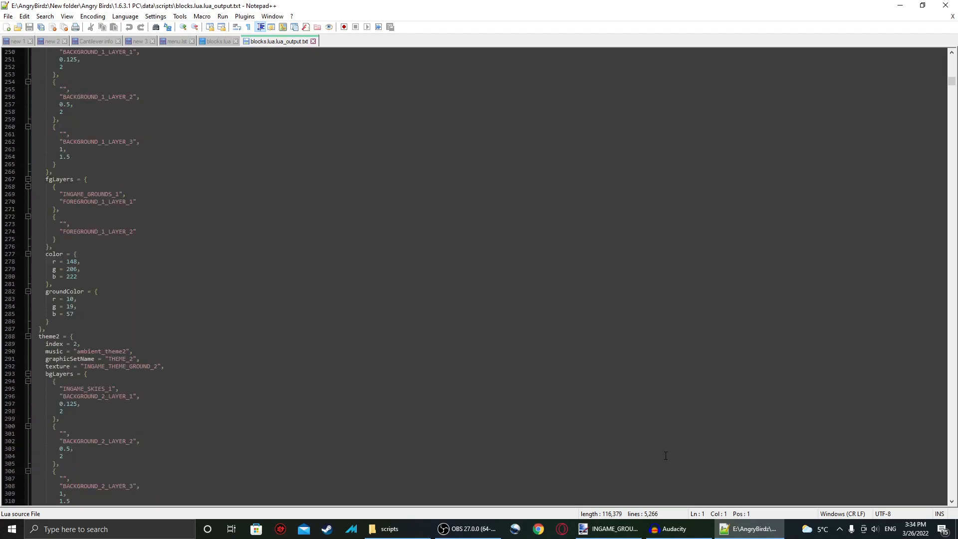
Sample the ground and sky textures and enter groundColor 0, 7, 3 and color 109, 51, 33 in theme1
left_click(608, 529)
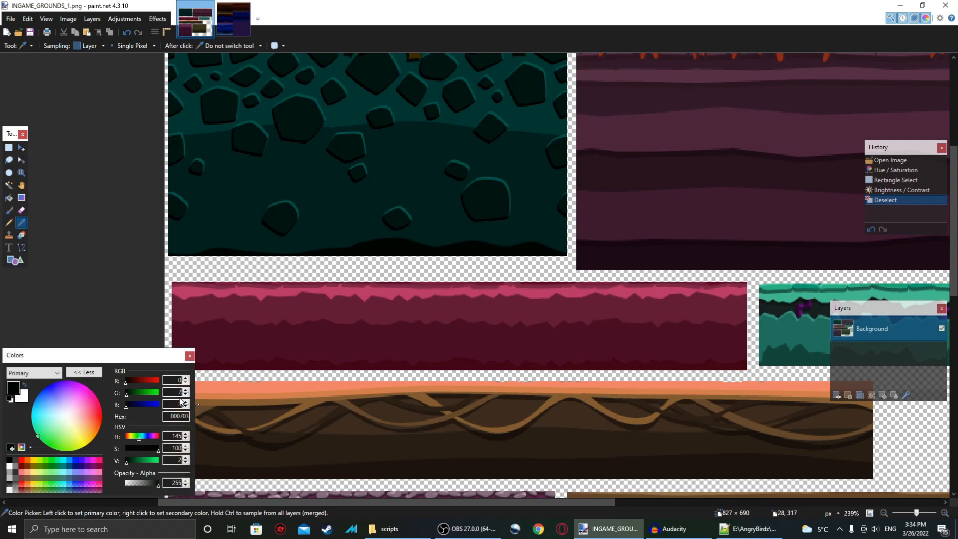
left_click(750, 529)
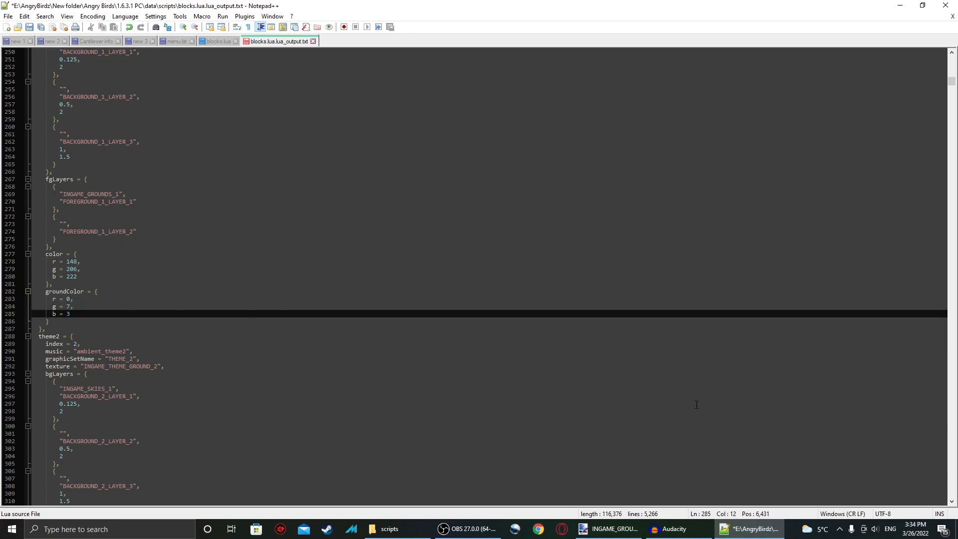
left_click(608, 529)
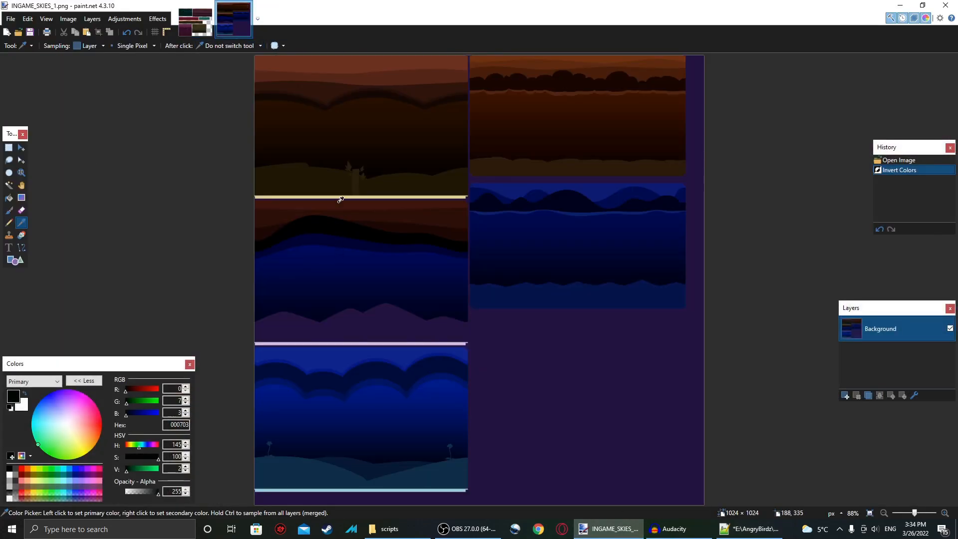
left_click(526, 473)
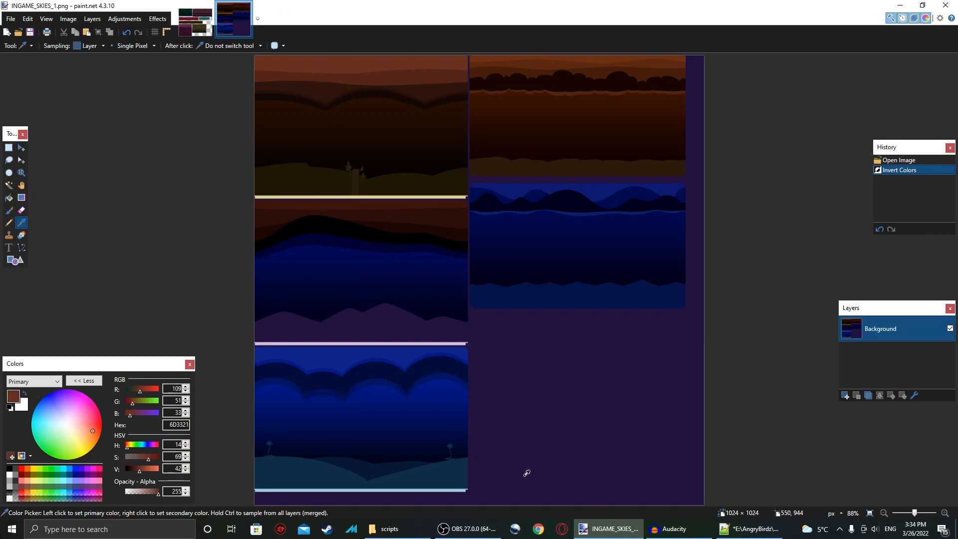
left_click(751, 529)
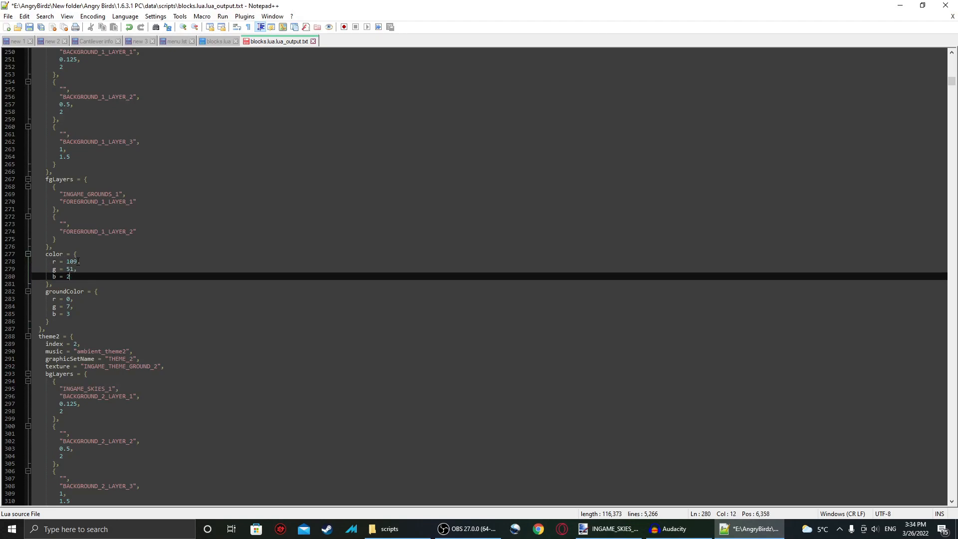
type("33")
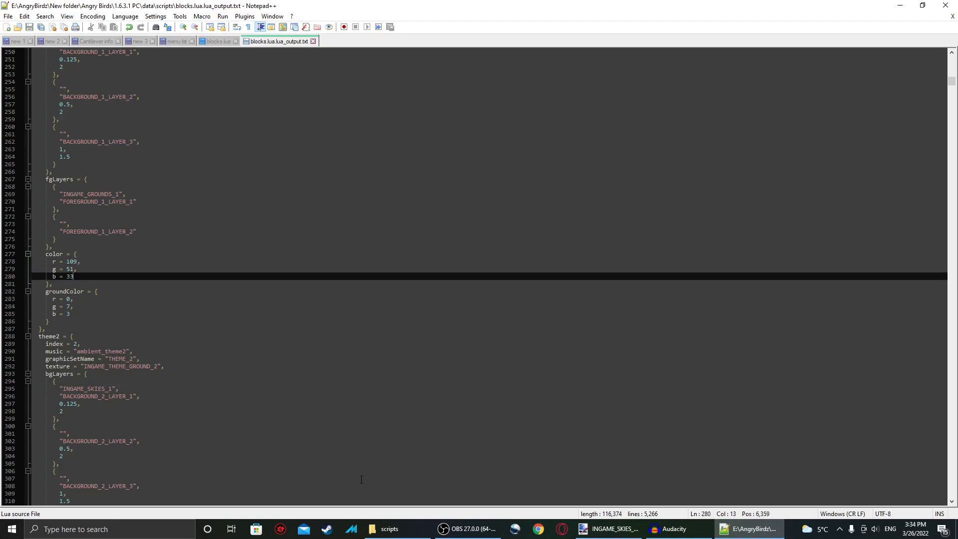
left_click(388, 529)
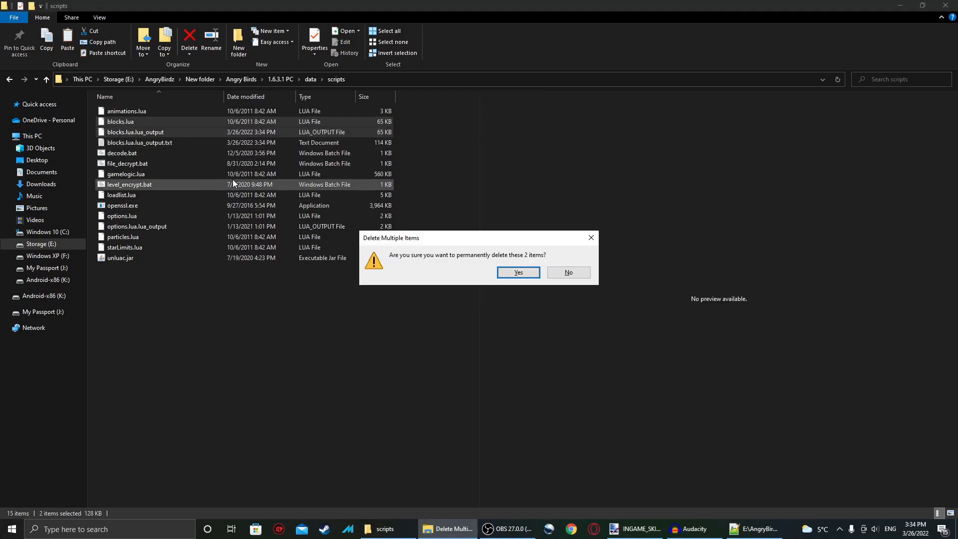
Delete the old blocks.lua and lua_output, then rename the edited .txt to blocks.lua
left_click(517, 272)
type("blocks.lua")
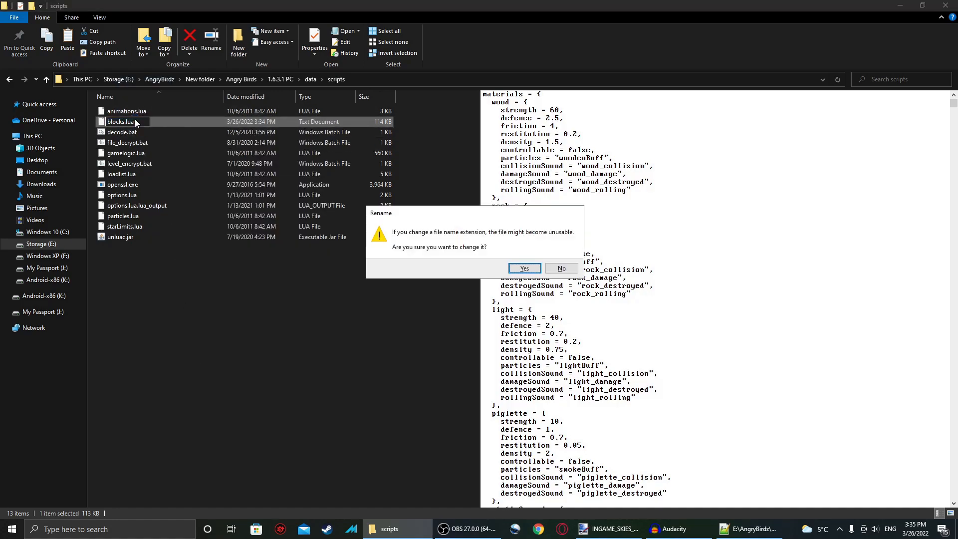
left_click(523, 269)
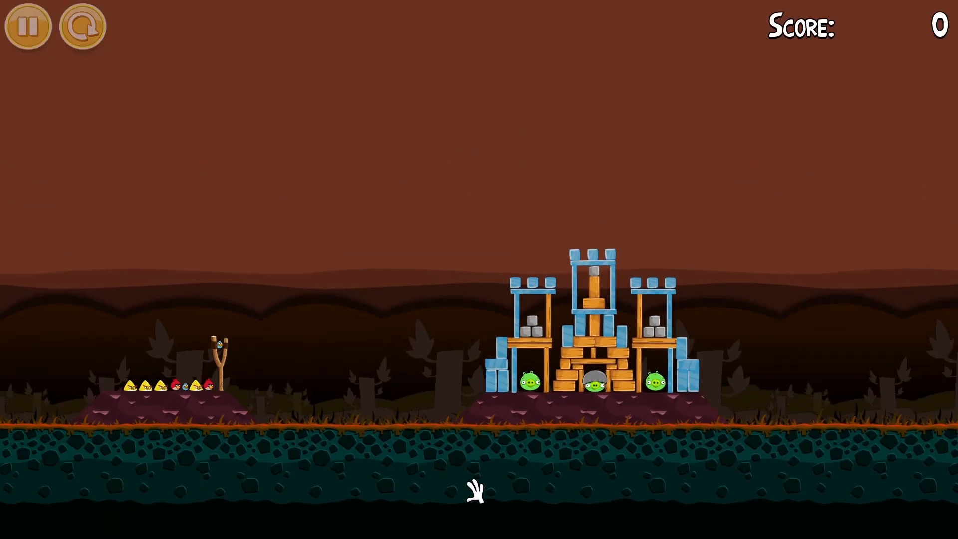
Pause level 1-21 after confirming the sky and ground blend with the textures
left_click(27, 27)
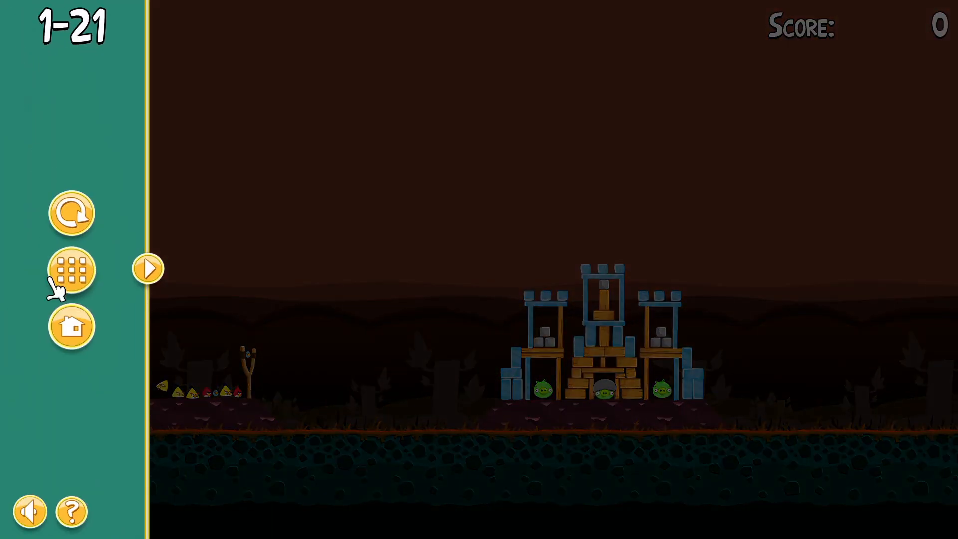